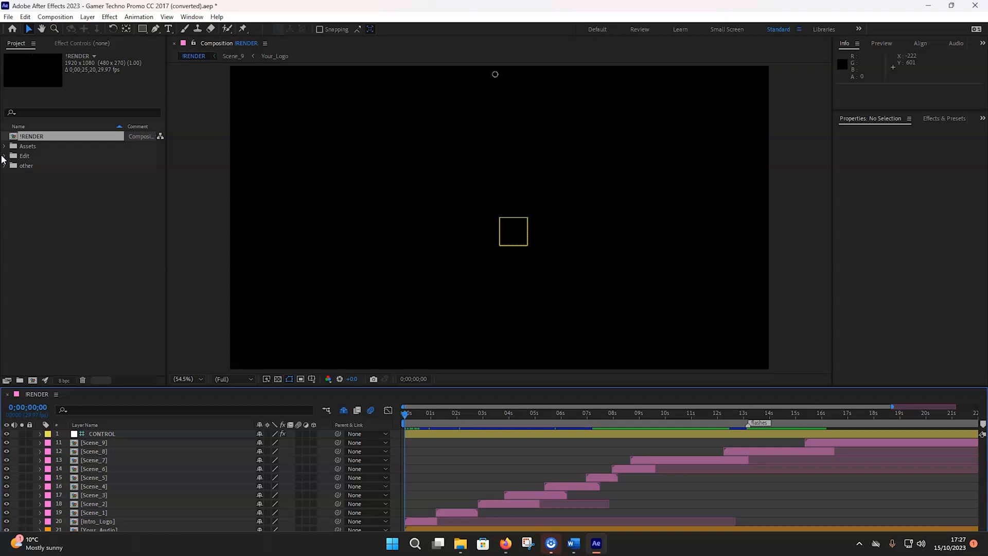
Step: Expand the Edit folder to reveal its titles, audio, logo and media contents
left_click(5, 156)
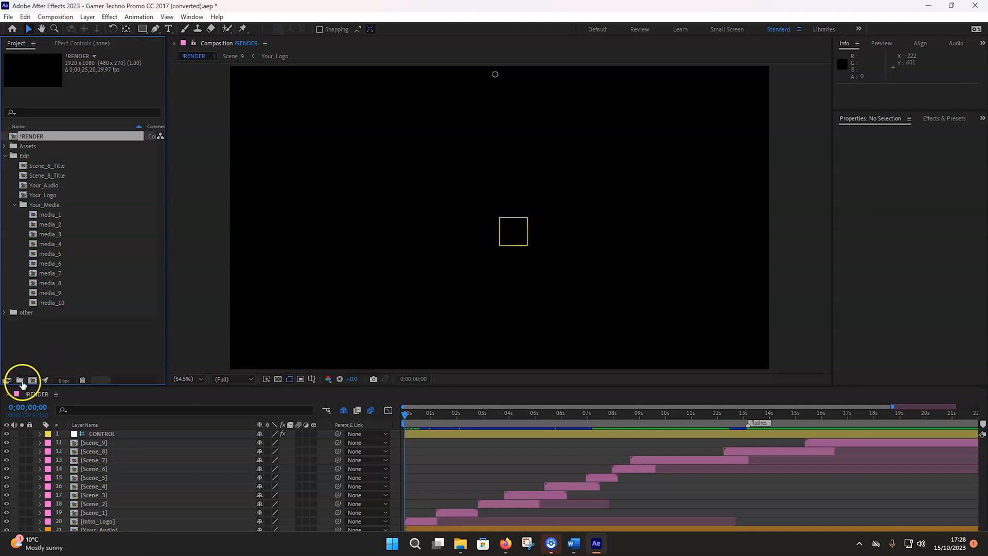
Step: Create a new project folder named Media beside Assets, Edit and other
left_click(20, 379)
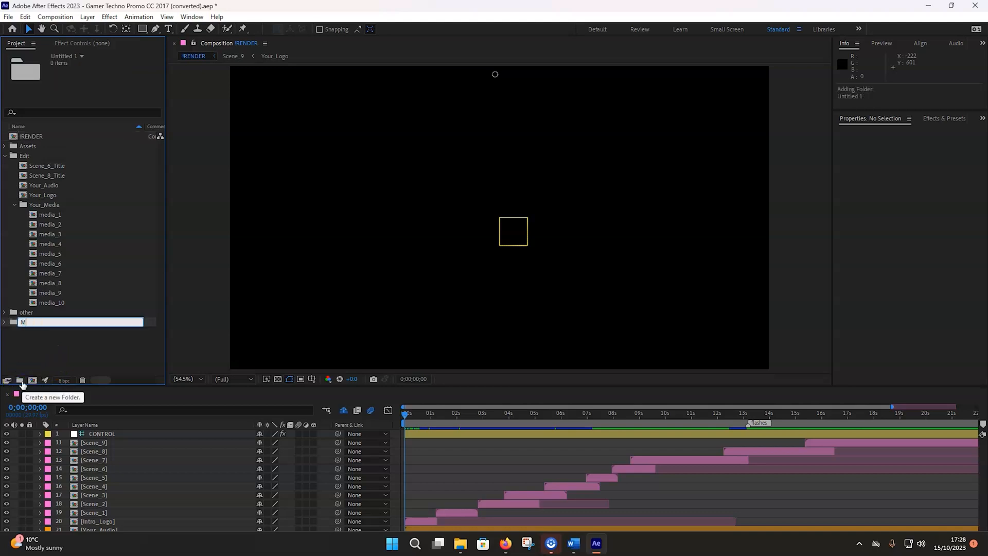
type("edia")
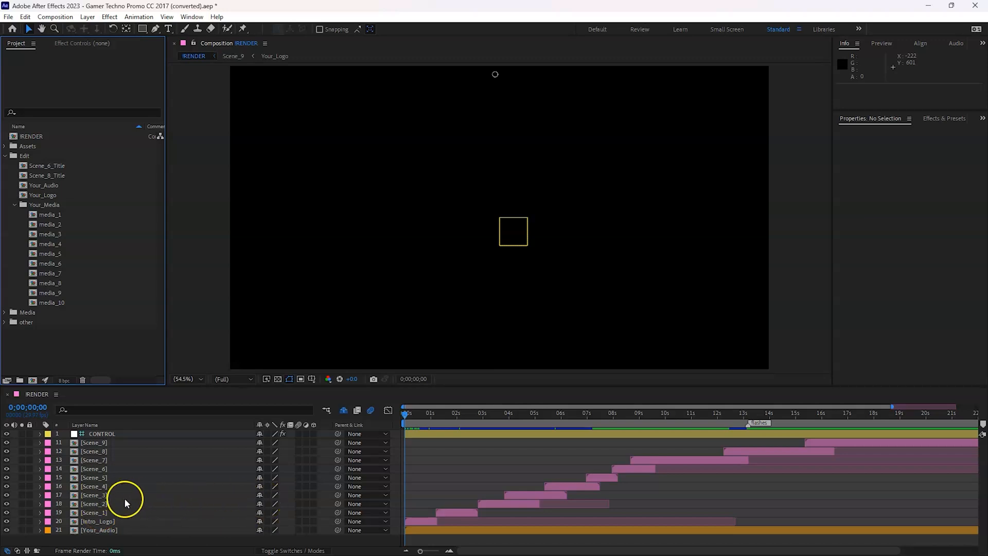
mouse_move(440, 473)
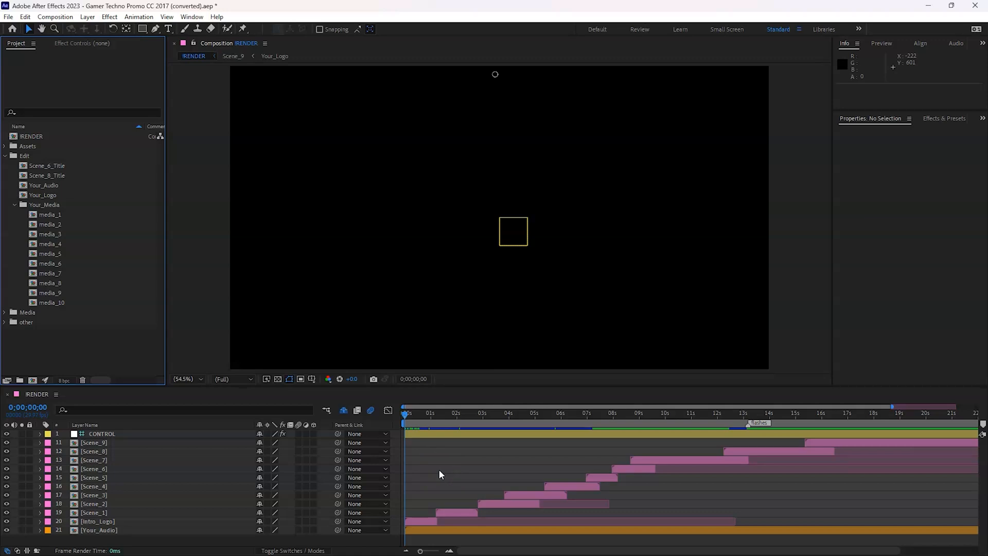
mouse_move(132, 498)
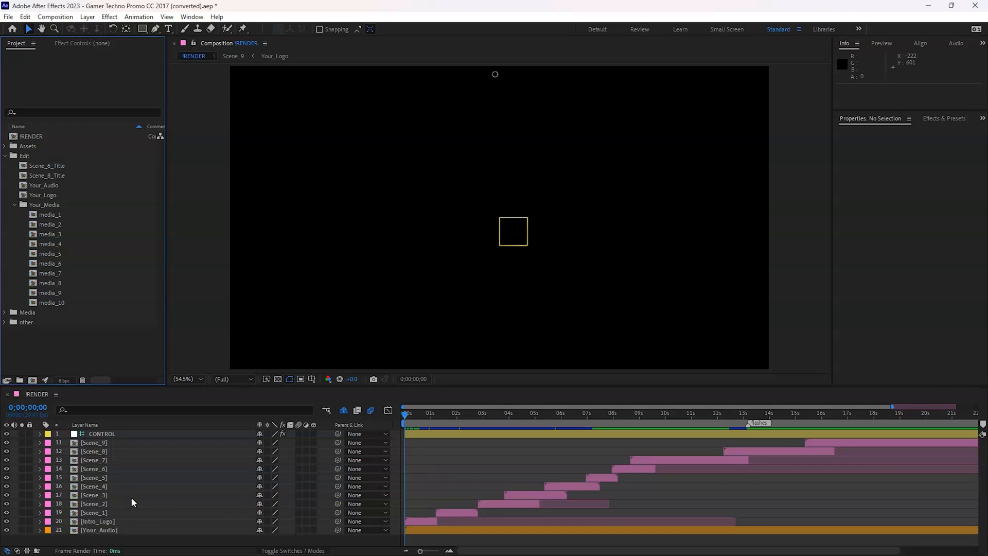
mouse_move(157, 502)
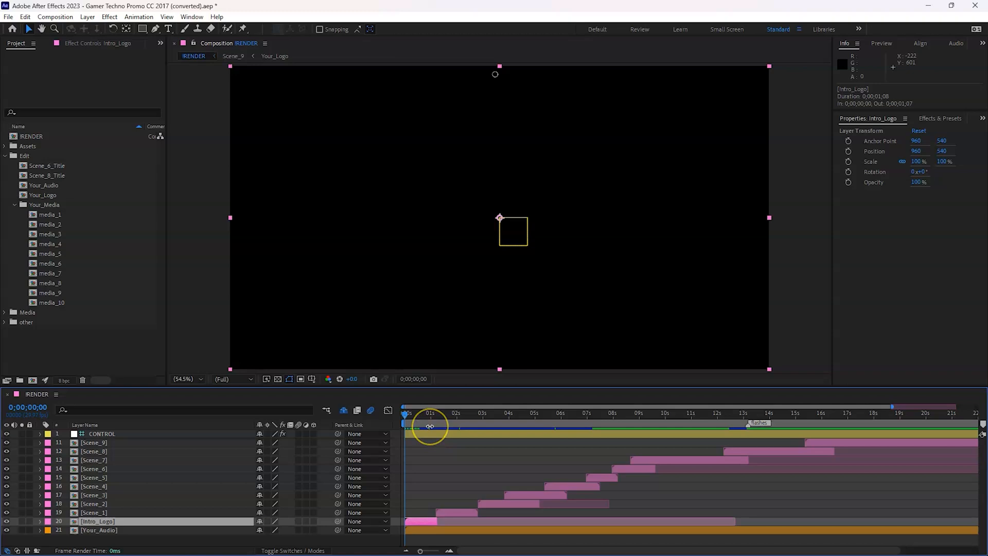
mouse_move(431, 422)
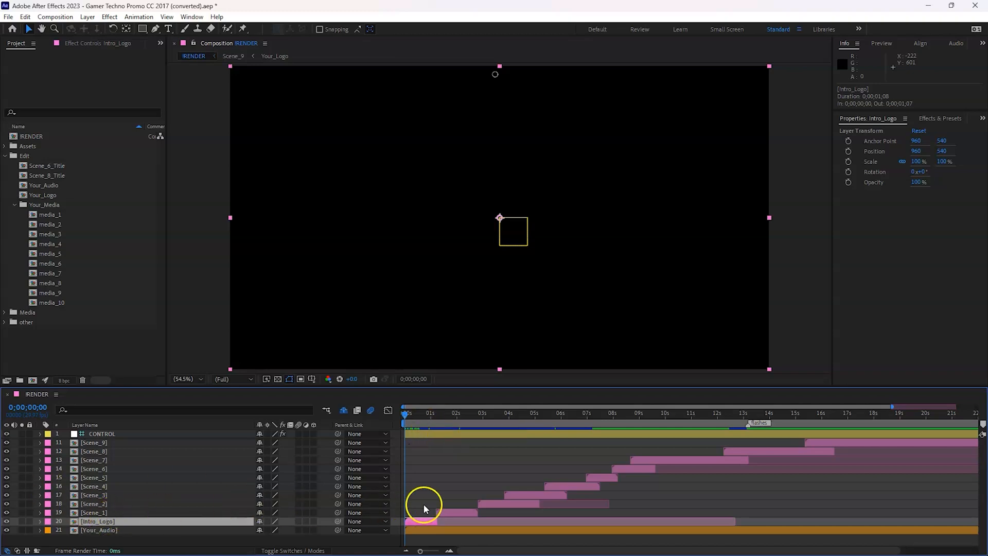
Step: Move the RENDER current time to 0:00:01:05, inside the Intro_Logo layer's span
left_click(432, 412)
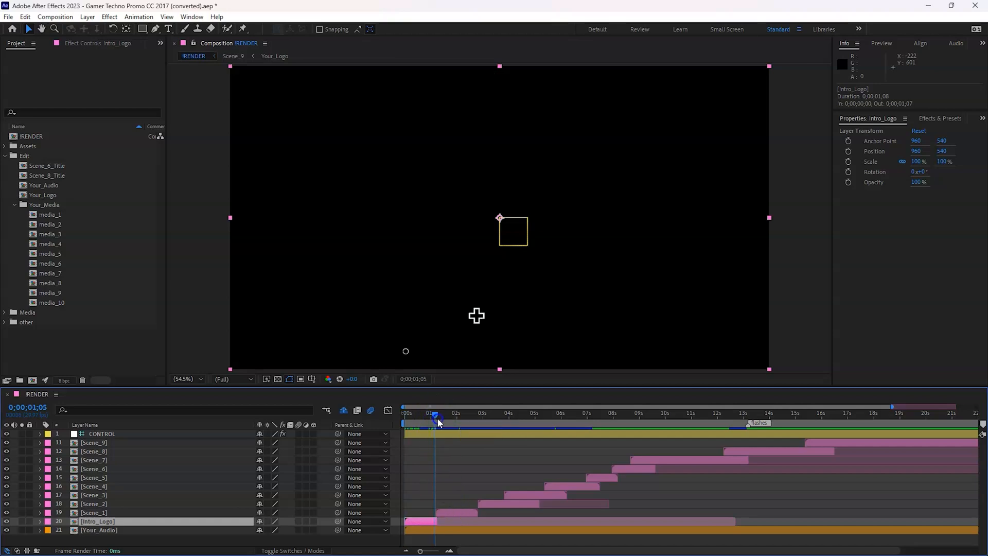
mouse_move(435, 418)
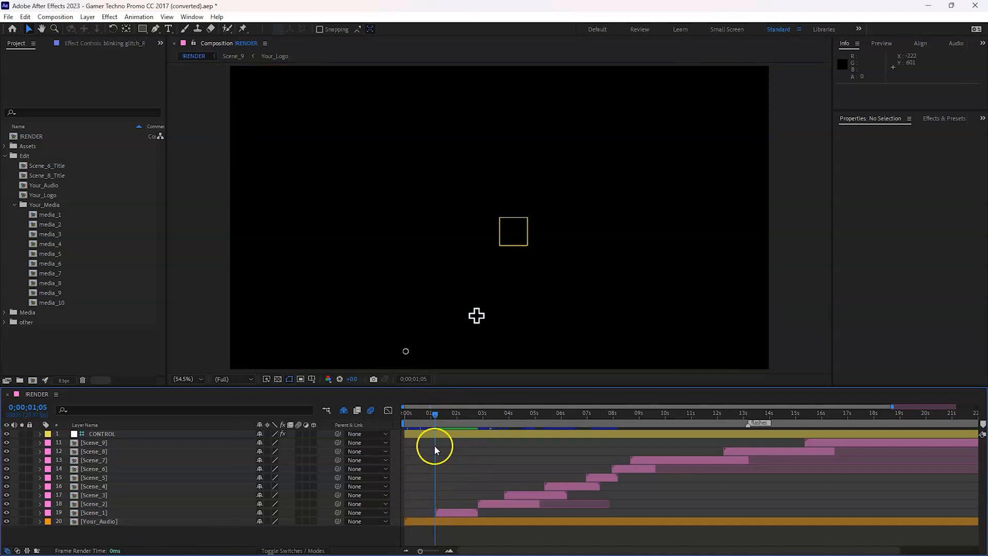
mouse_move(551, 463)
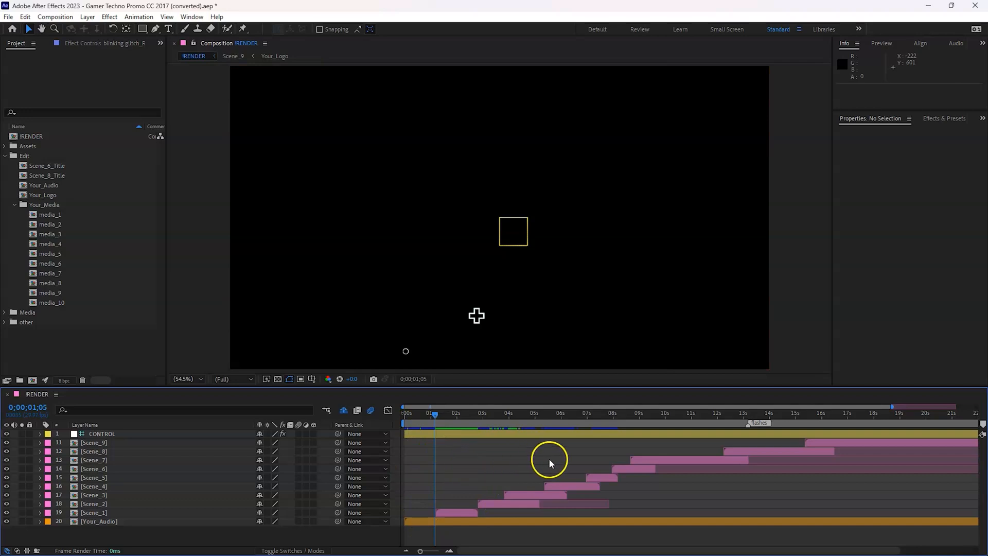
mouse_move(449, 510)
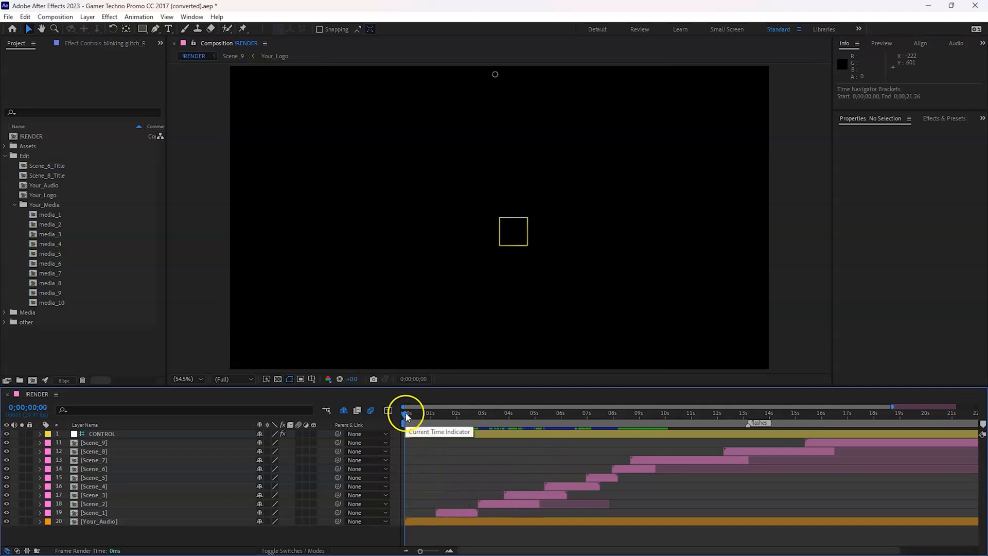
Step: Select the Scene_1 to Scene_9 layers and slide them earlier so Scene_1 starts at 0:00
left_click_drag(406, 413, 433, 413)
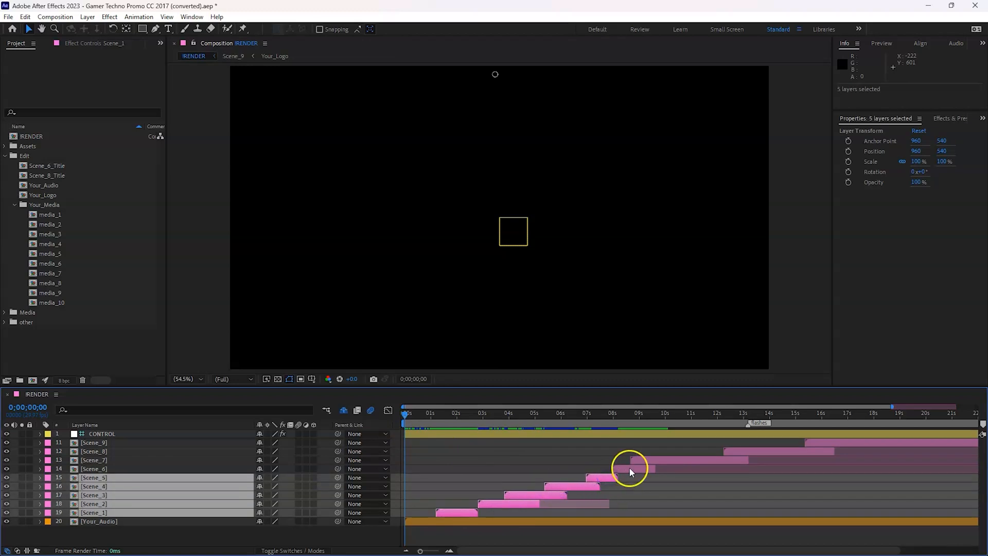
left_click(690, 460)
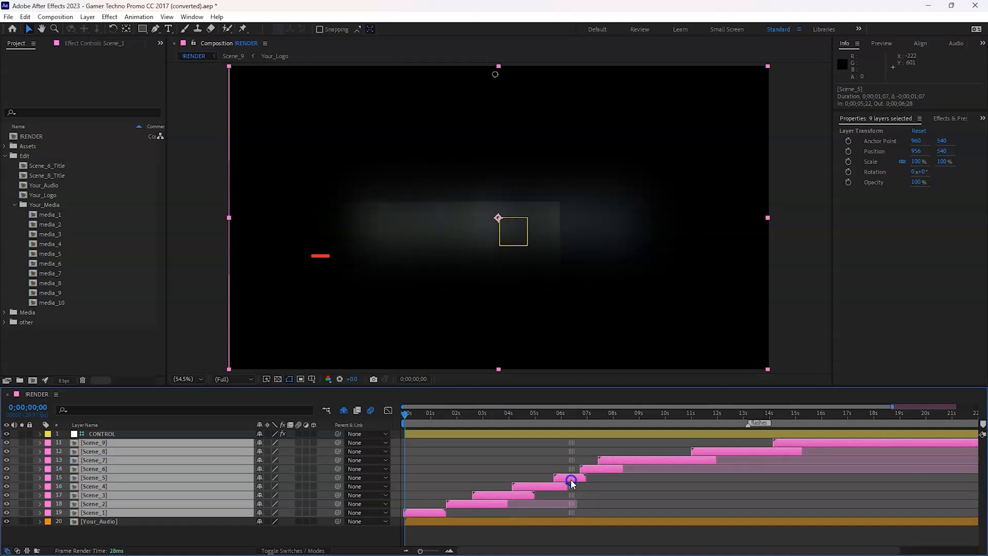
mouse_move(466, 502)
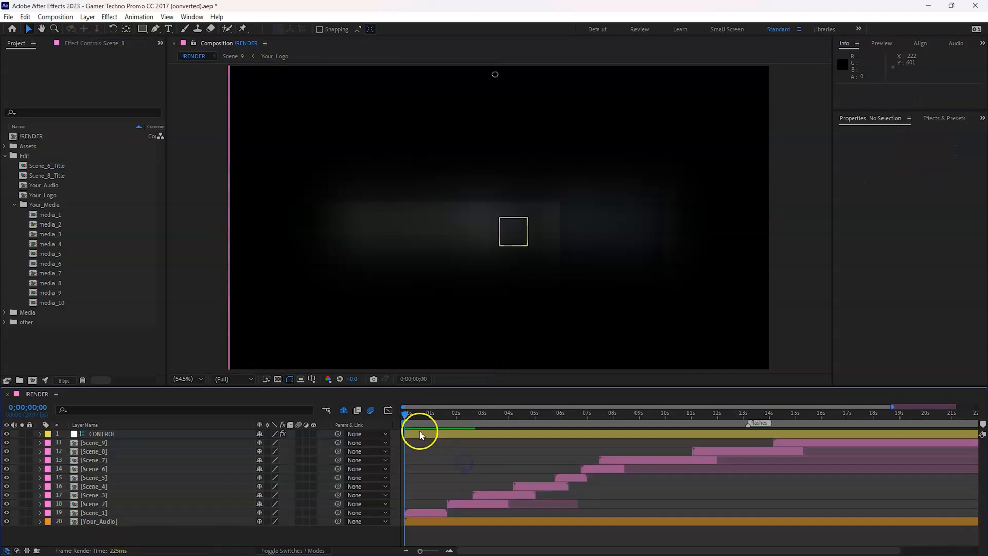
mouse_move(407, 419)
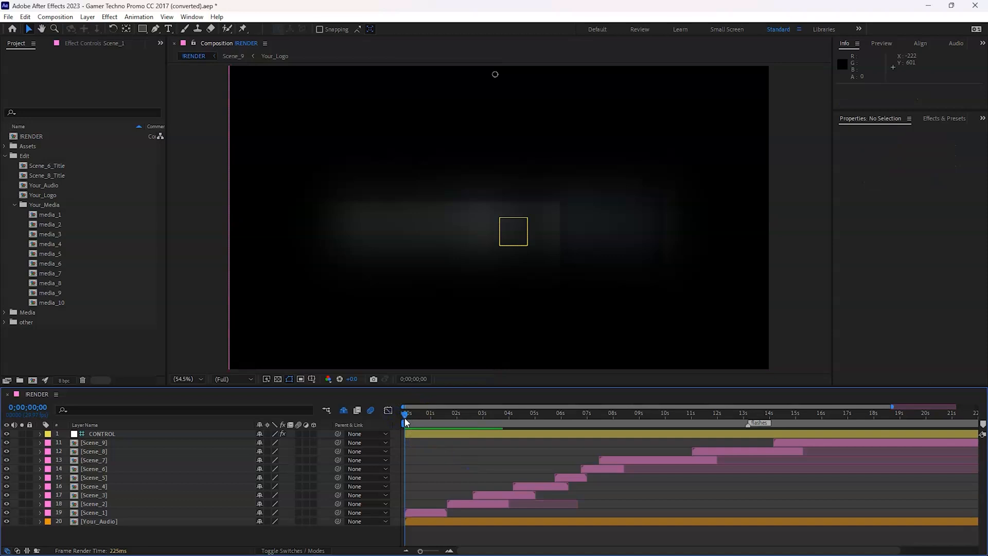
mouse_move(403, 422)
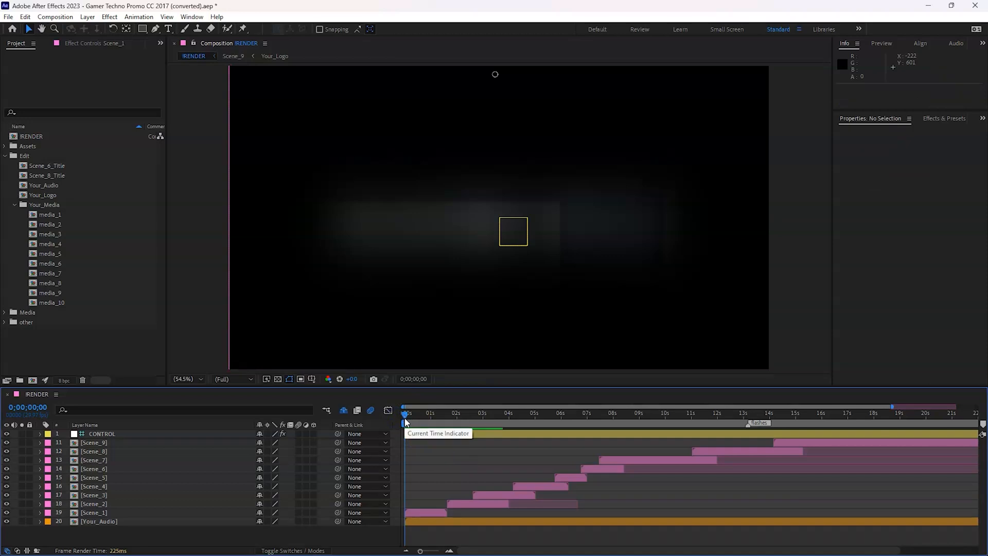
Step: Preview the RENDER sequence from the start, ending with Scene_1's composition open
key("space")
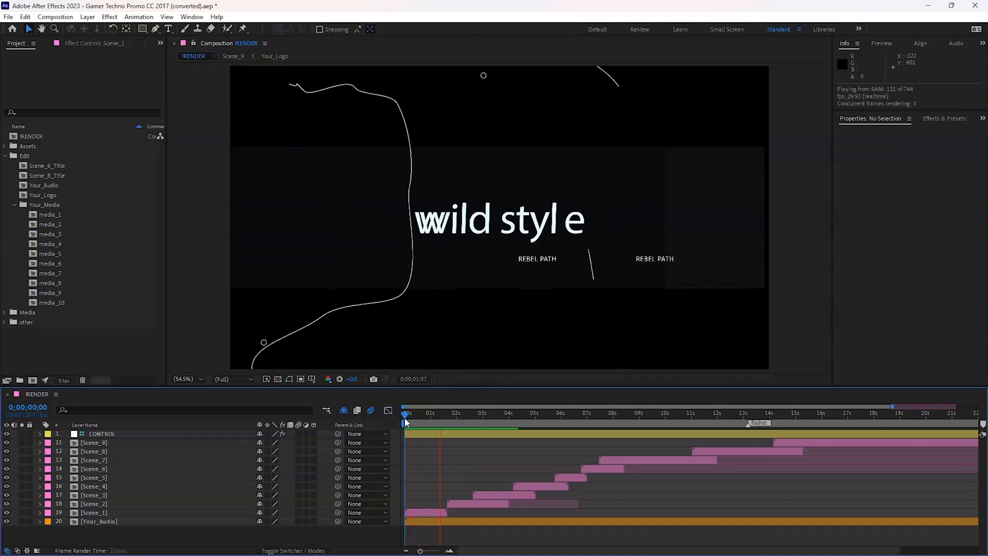
left_click(470, 413)
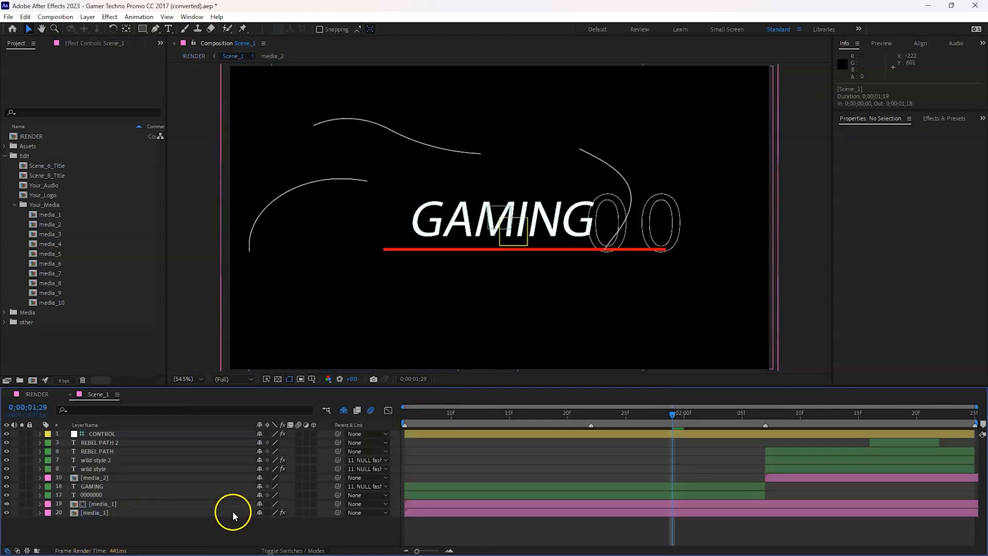
mouse_move(343, 410)
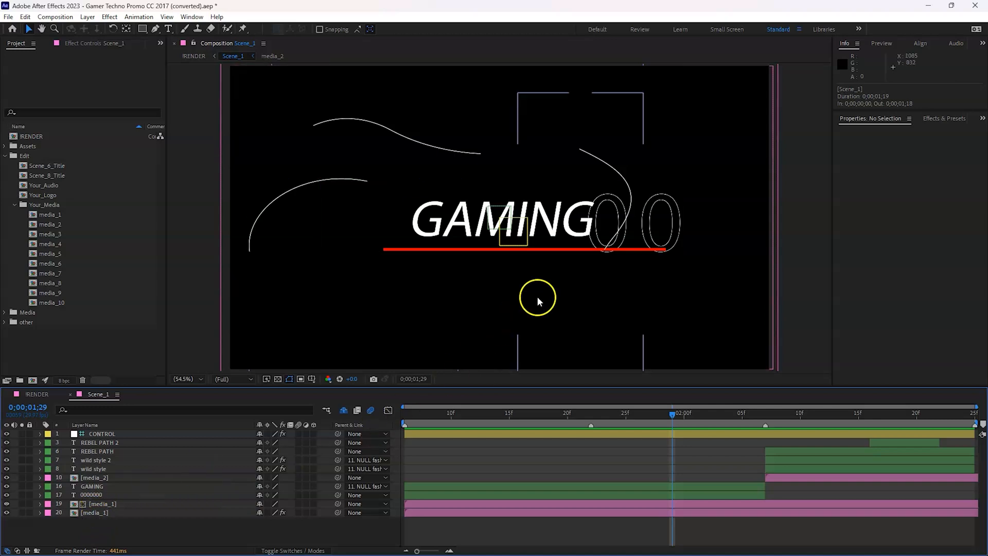
mouse_move(117, 516)
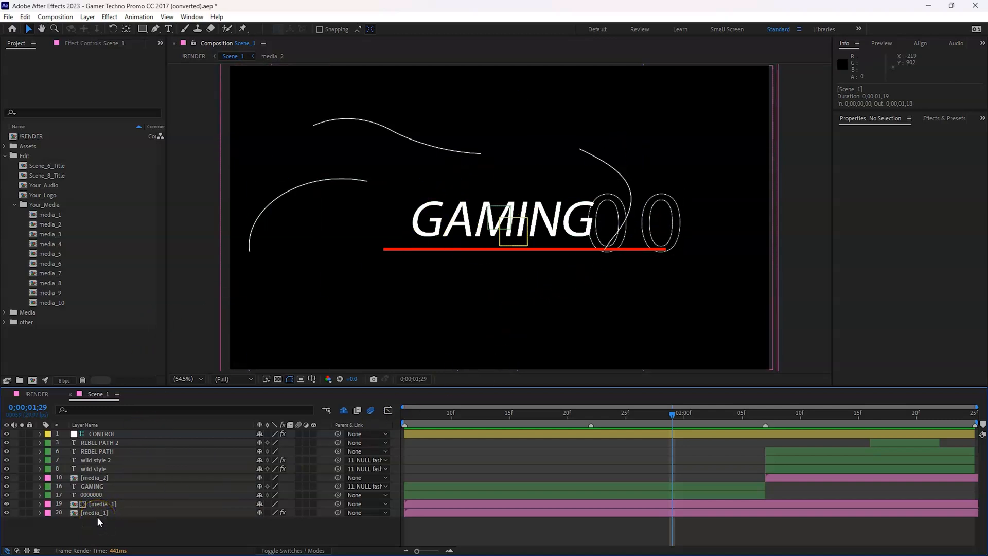
Step: Open media_1 from Scene_1, add the streamer photo from Media, and scale it down to fit
left_click(95, 512)
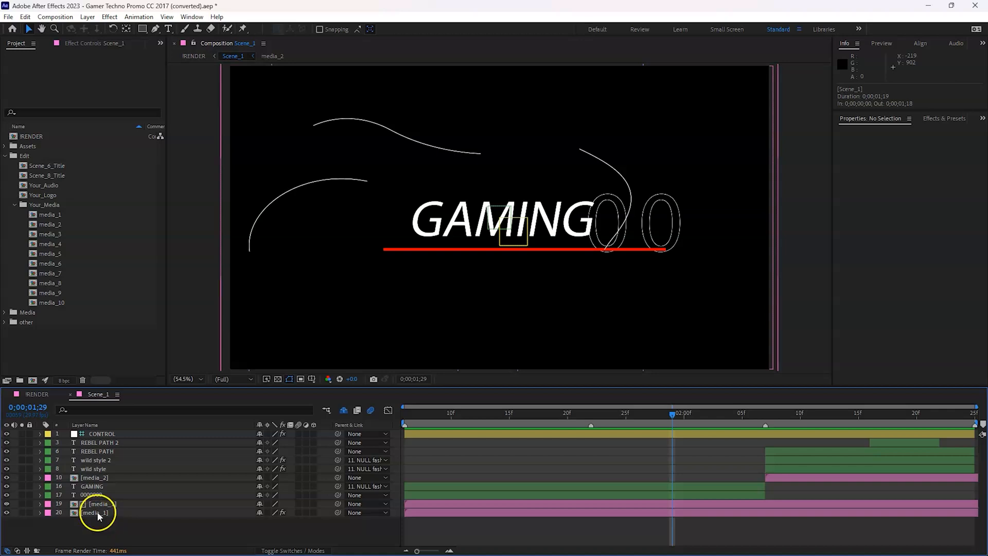
double_click(98, 512)
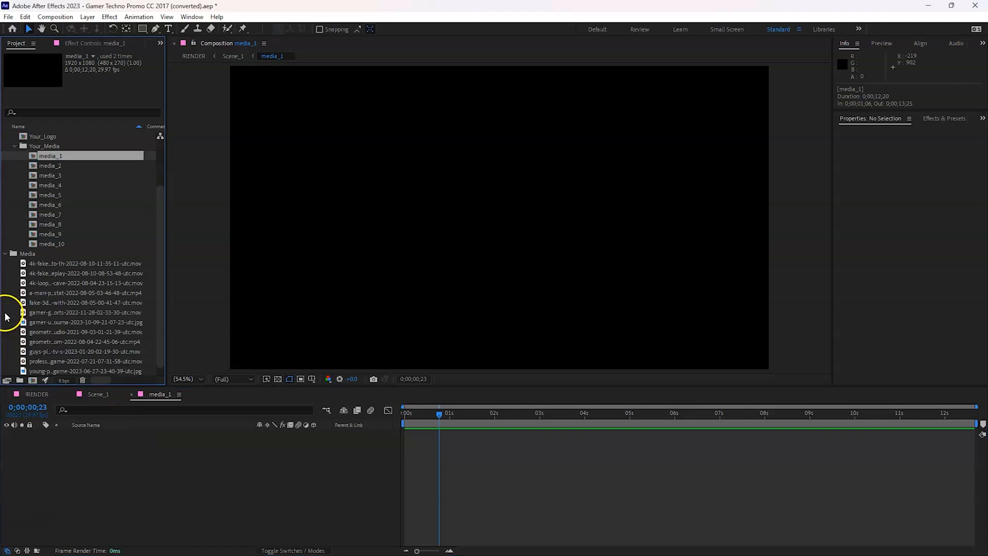
left_click(85, 263)
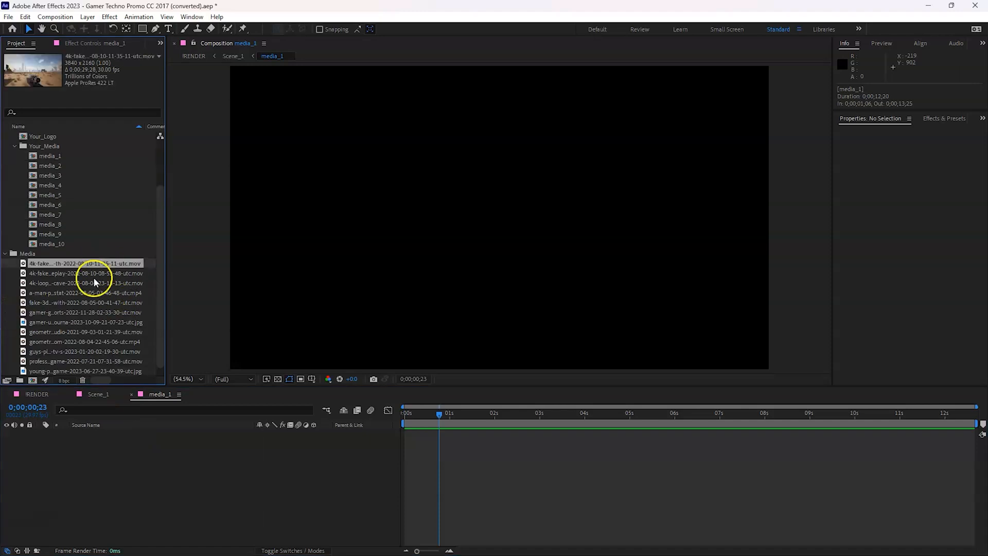
left_click(85, 303)
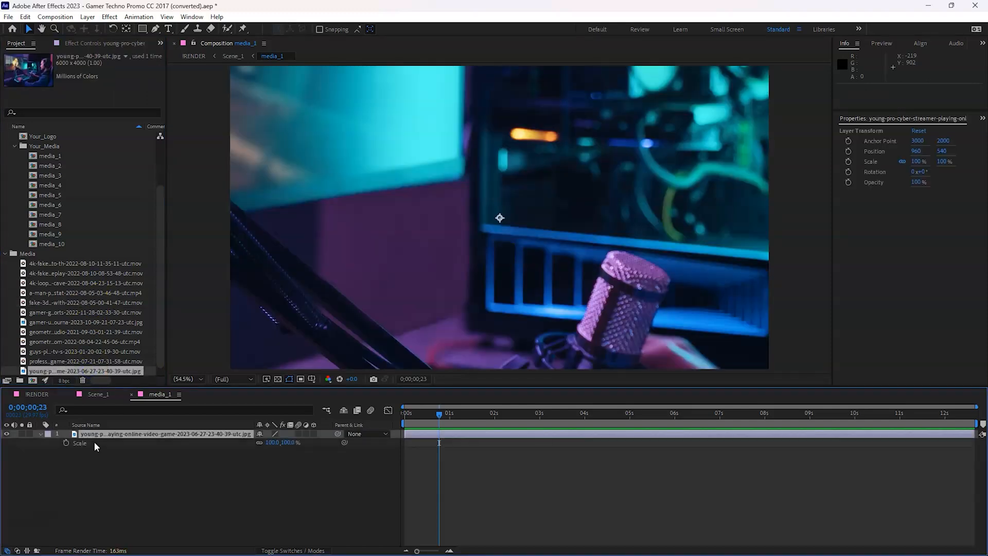
left_click(272, 442)
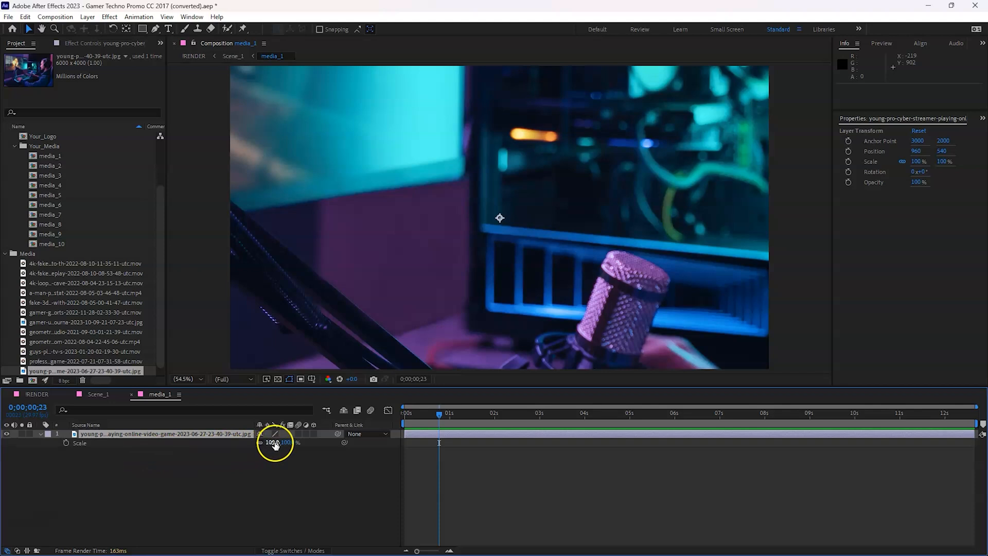
left_click_drag(274, 442, 255, 441)
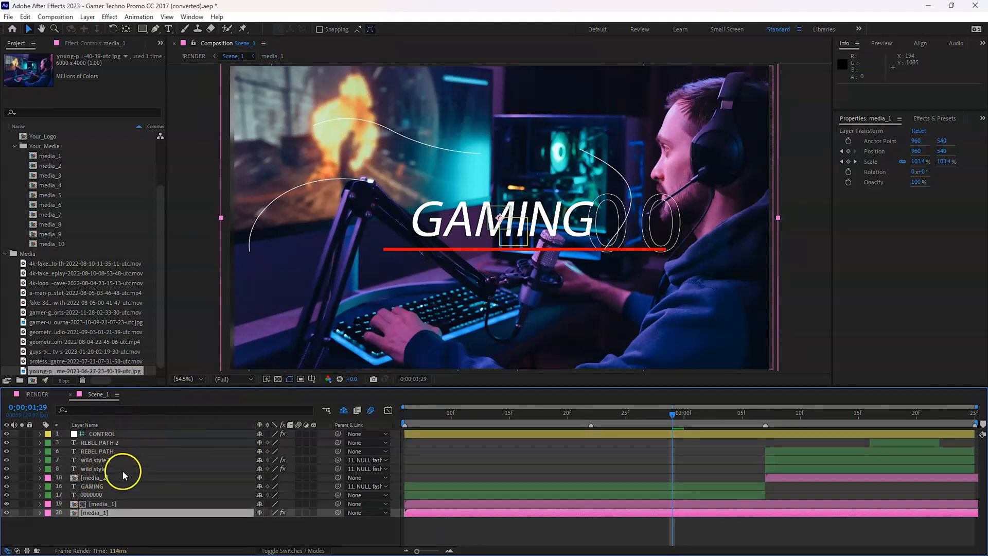
Step: Select Scene_1's GAMING and 0000000 text layers, make the number read 007, and preview
left_click(91, 485)
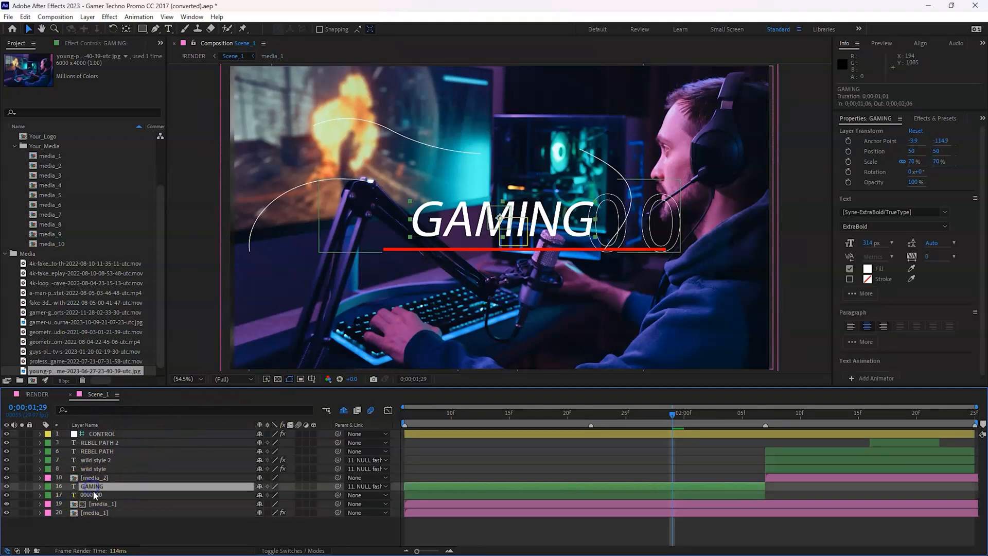
left_click(90, 494)
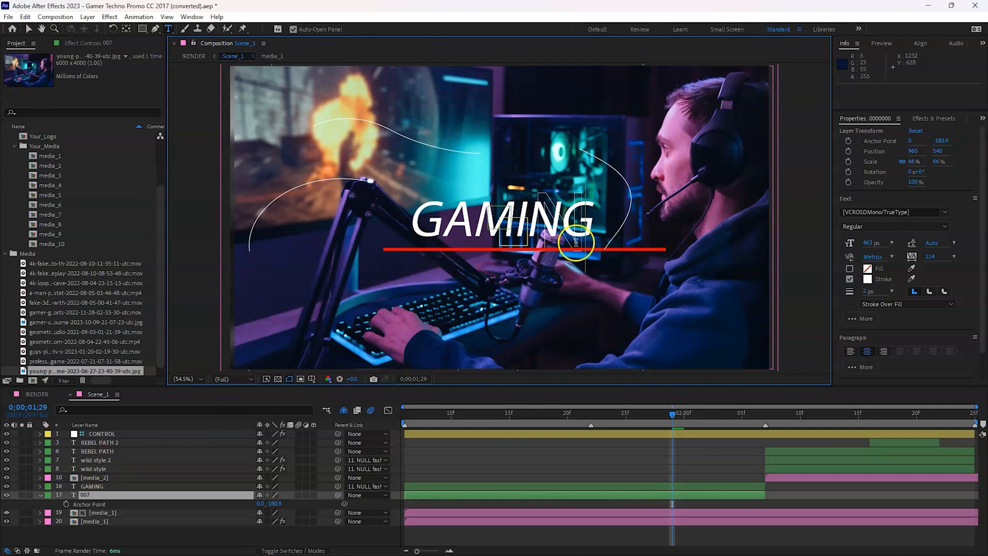
mouse_move(393, 146)
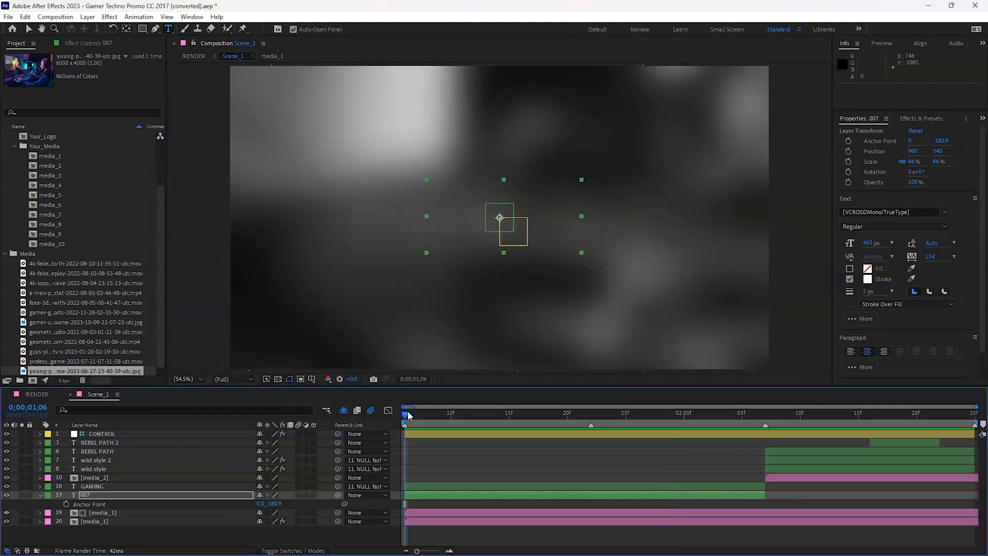
mouse_move(405, 413)
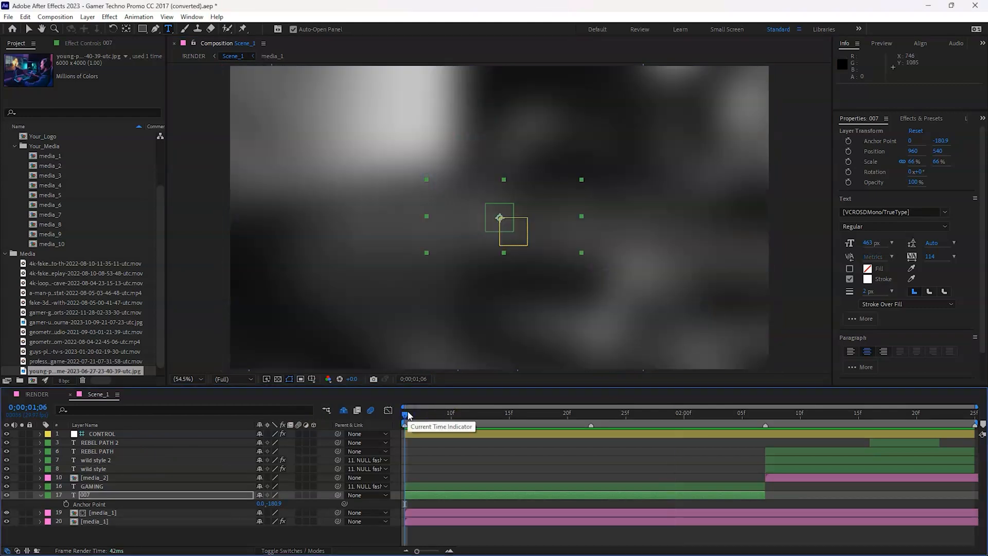
key("space")
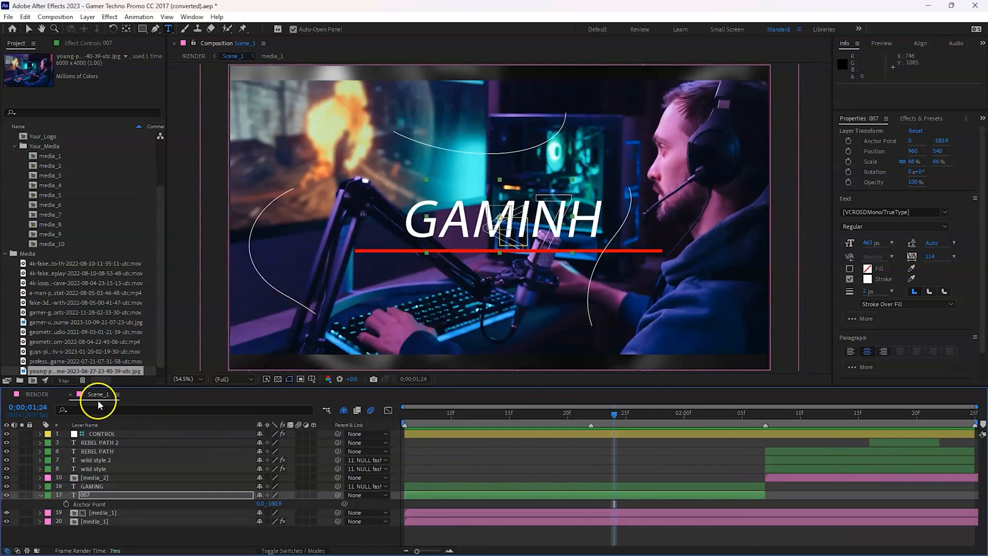
mouse_move(70, 402)
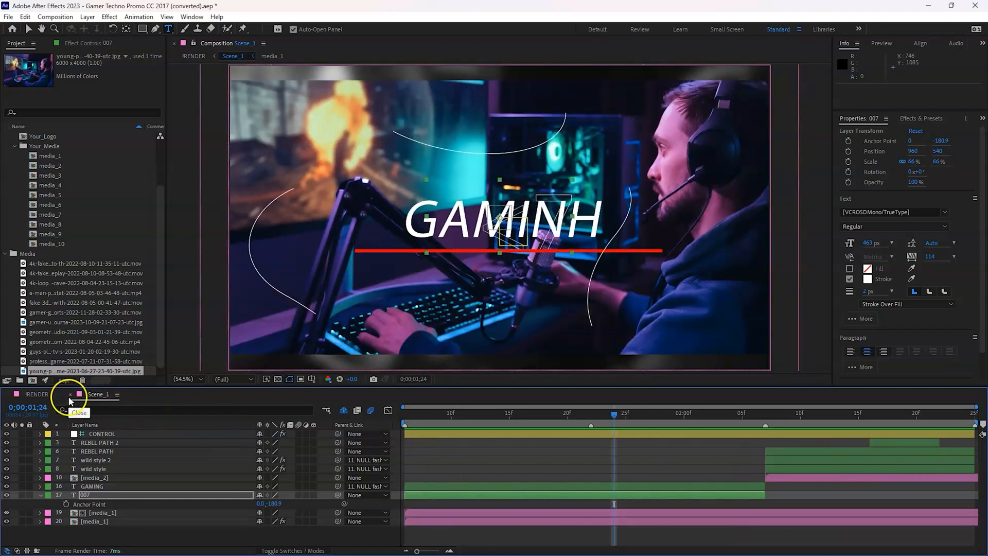
Step: Put the spinning-car cave video in media_3 and scale it down to about 52%
left_click(69, 397)
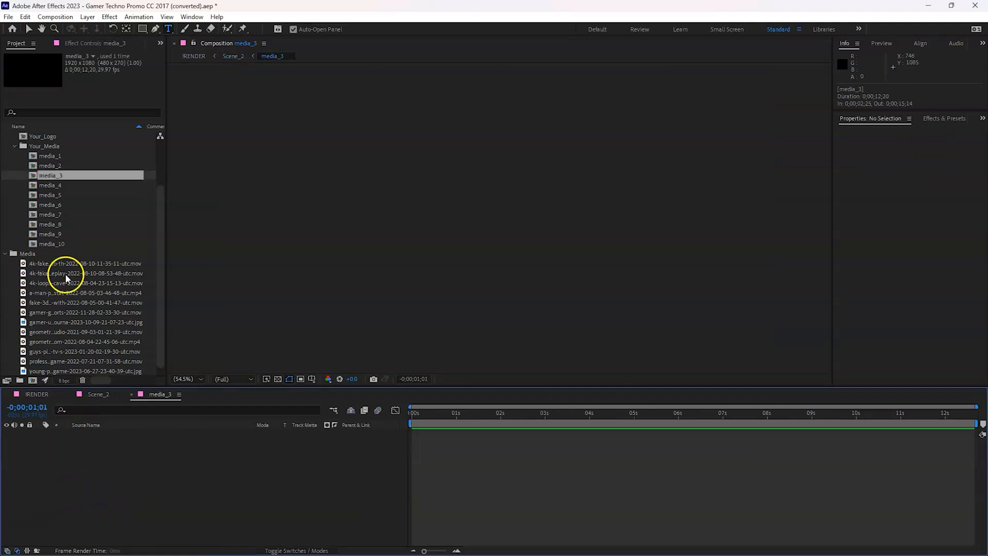
left_click(85, 273)
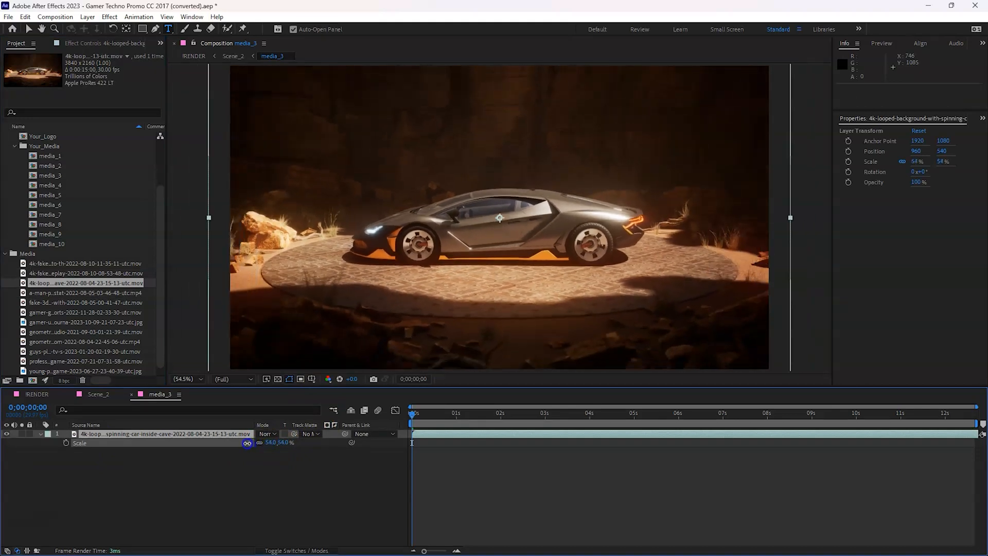
left_click_drag(277, 442, 252, 441)
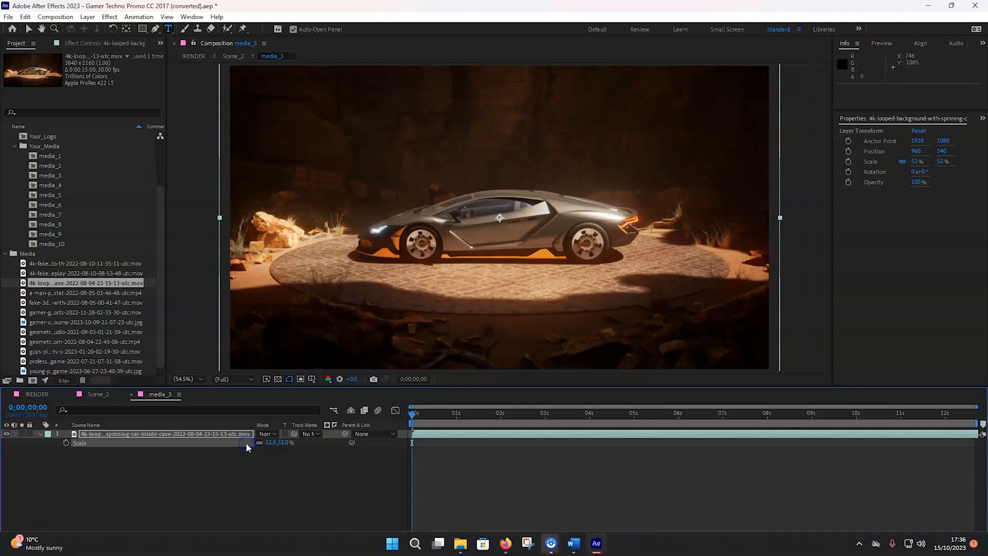
mouse_move(138, 406)
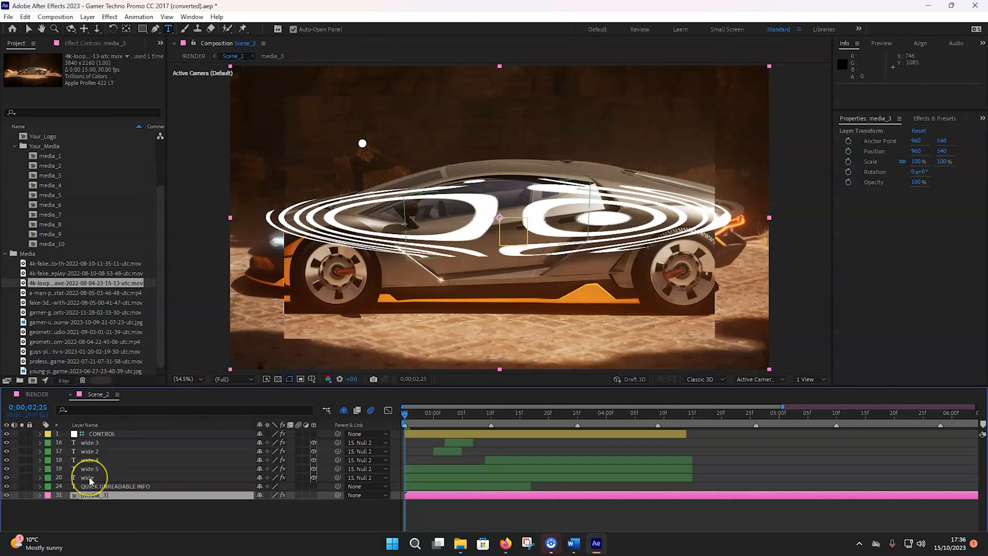
Step: Check Scene_2's wide text layers, retype QUICK UNREADABLE INFO as TOP SPEED, then preview it
left_click(88, 477)
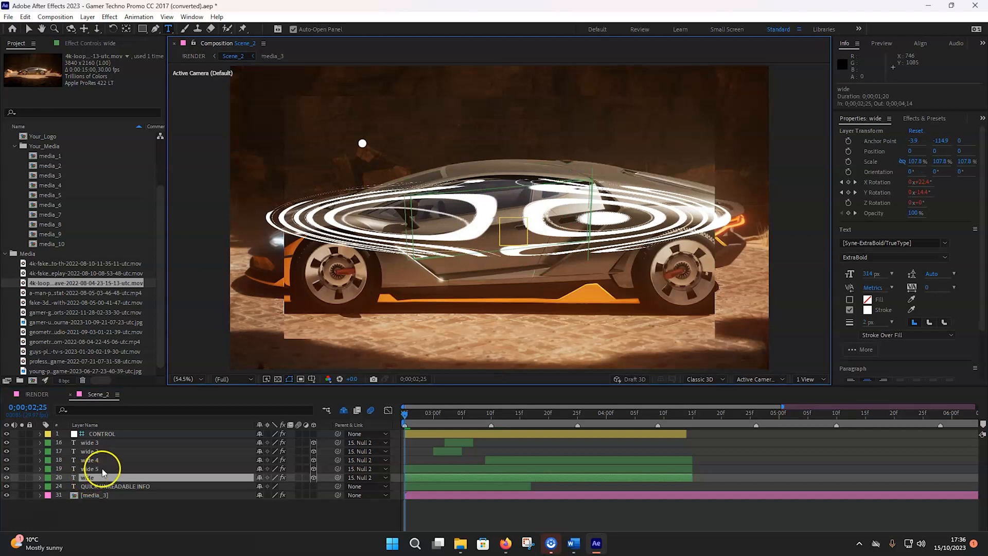
left_click(90, 468)
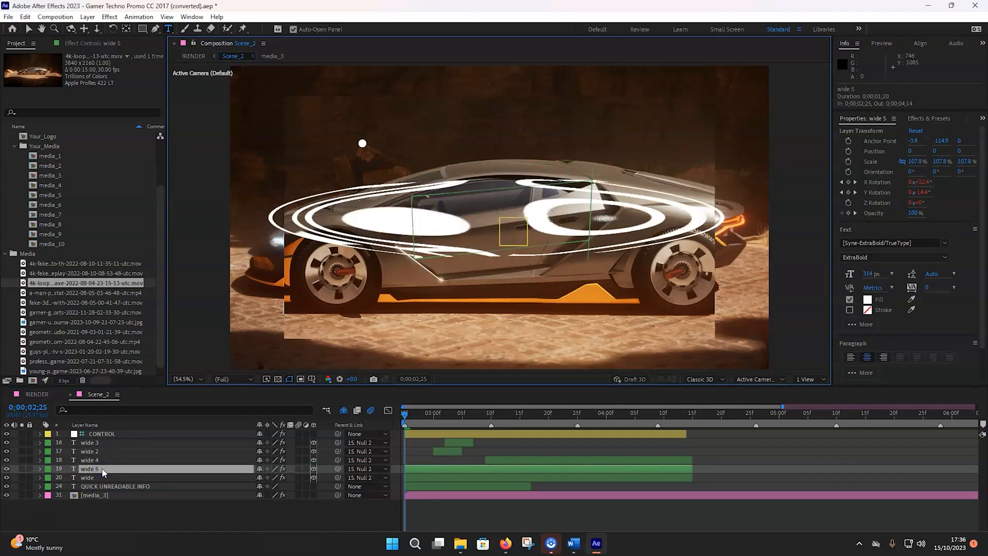
left_click(89, 459)
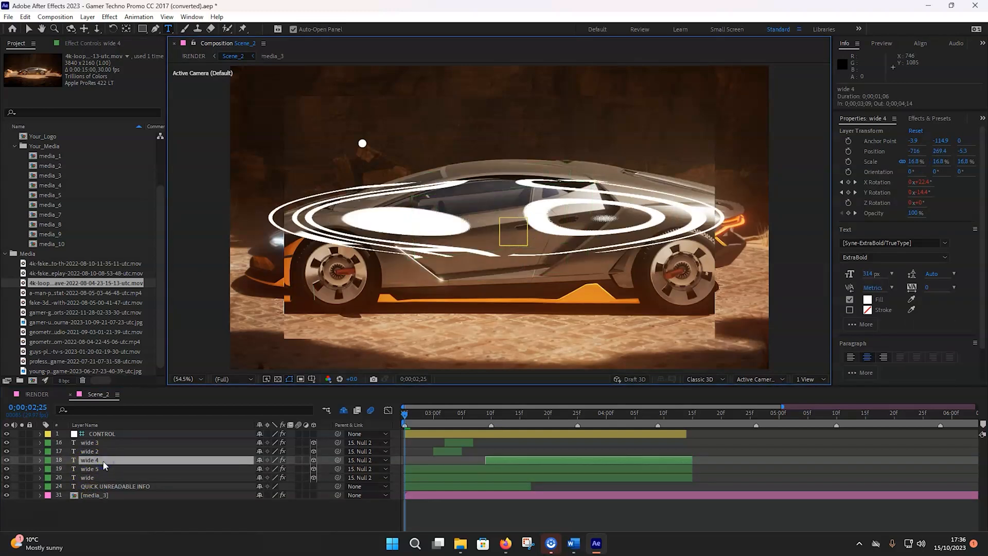
left_click(89, 451)
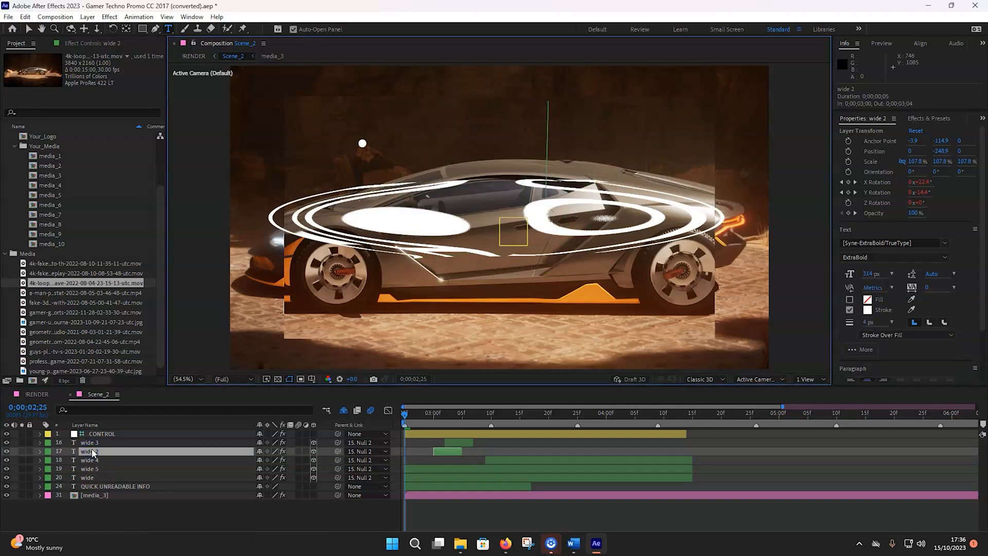
left_click(88, 443)
type("TOP")
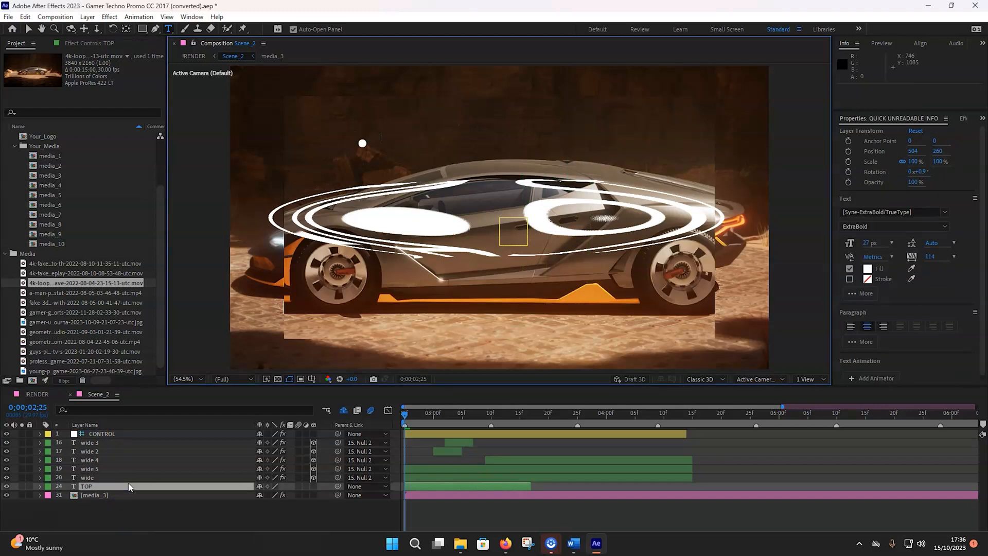
type("SPEED")
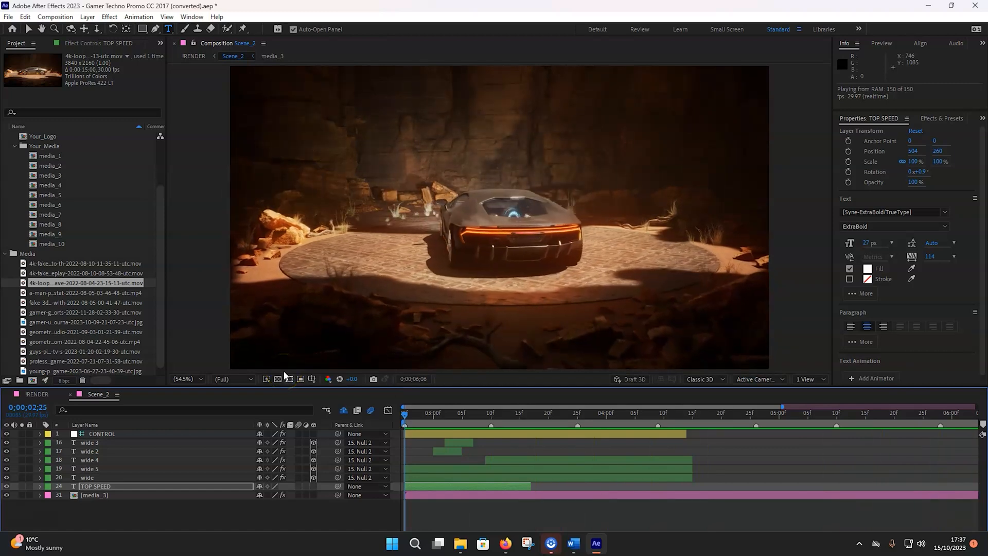
left_click(468, 413)
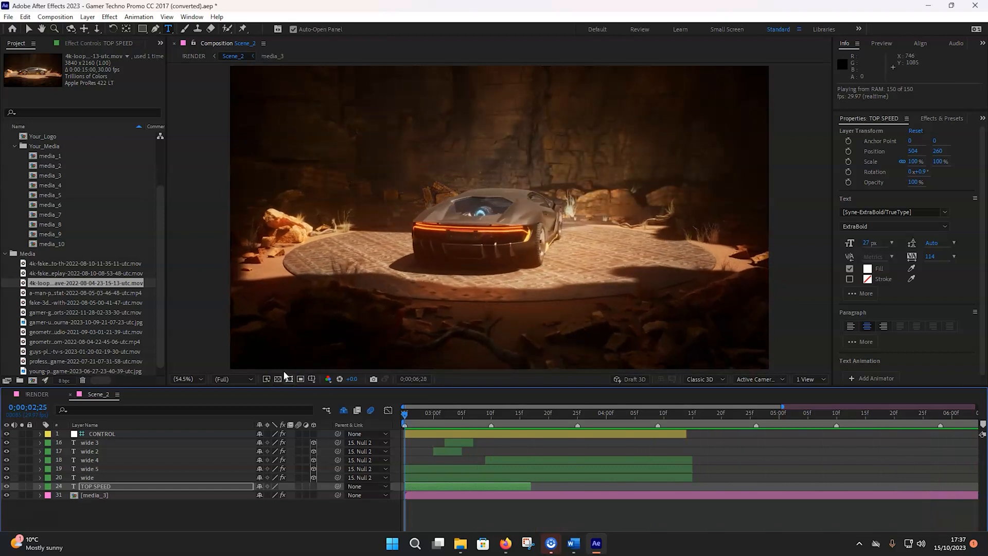
left_click(630, 413)
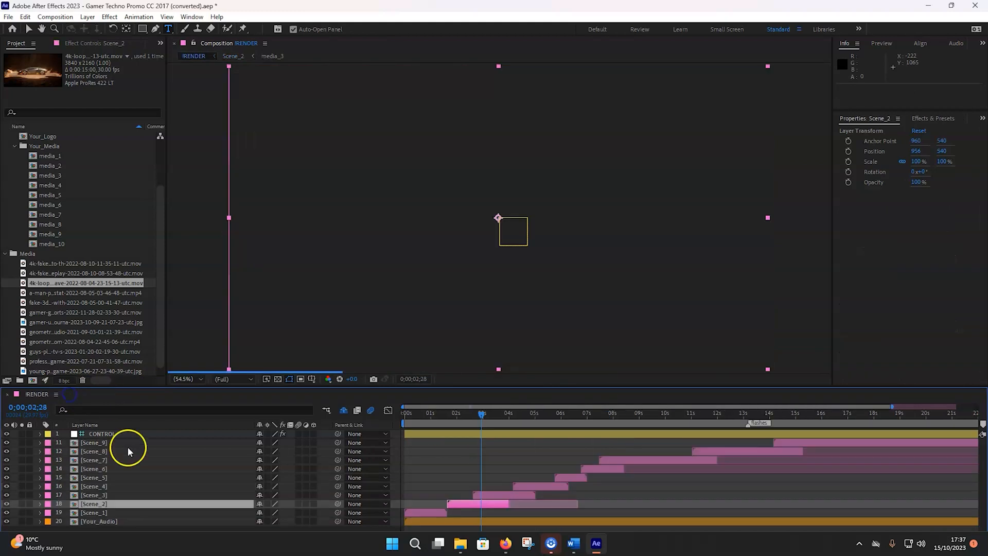
Step: Move the RENDER timeline's playhead back to the start
left_click(413, 413)
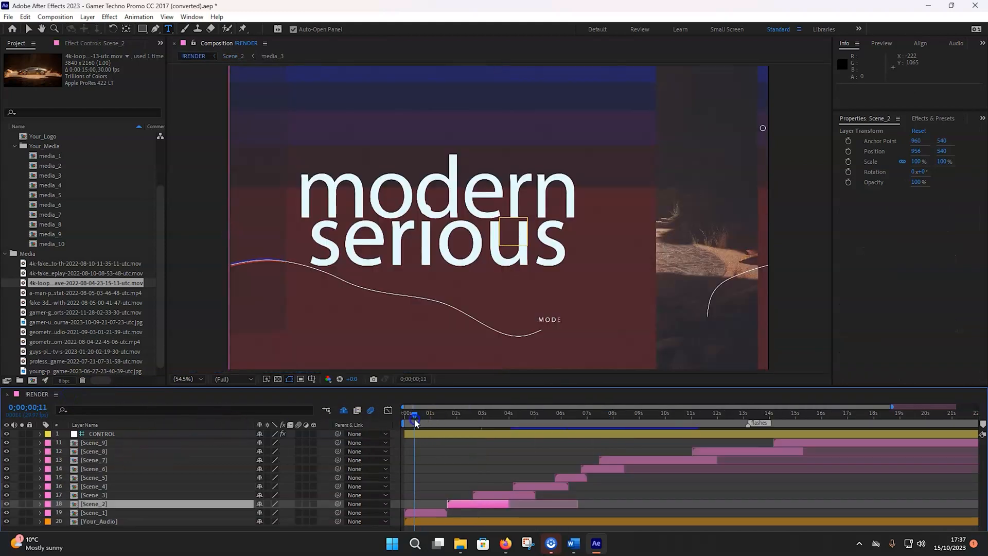
left_click(403, 413)
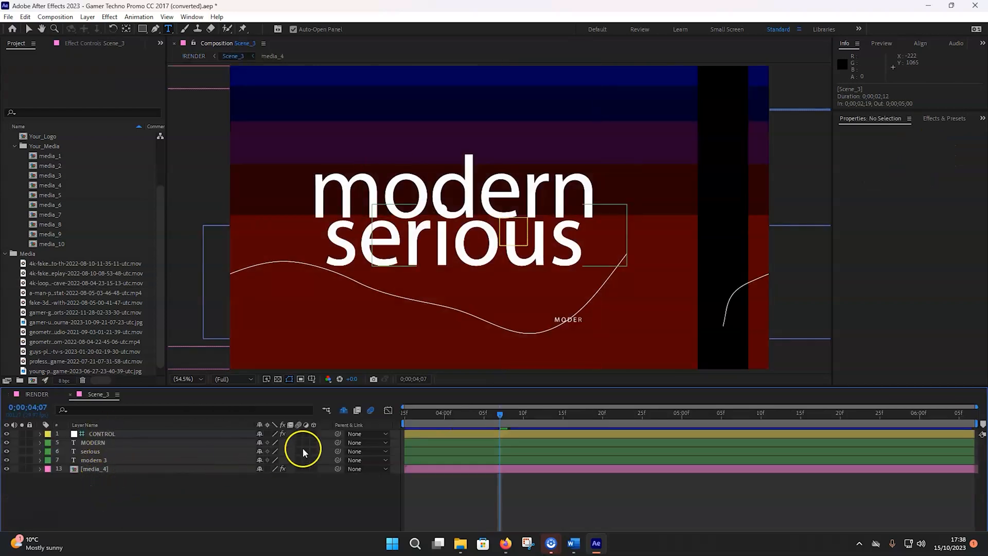
mouse_move(343, 412)
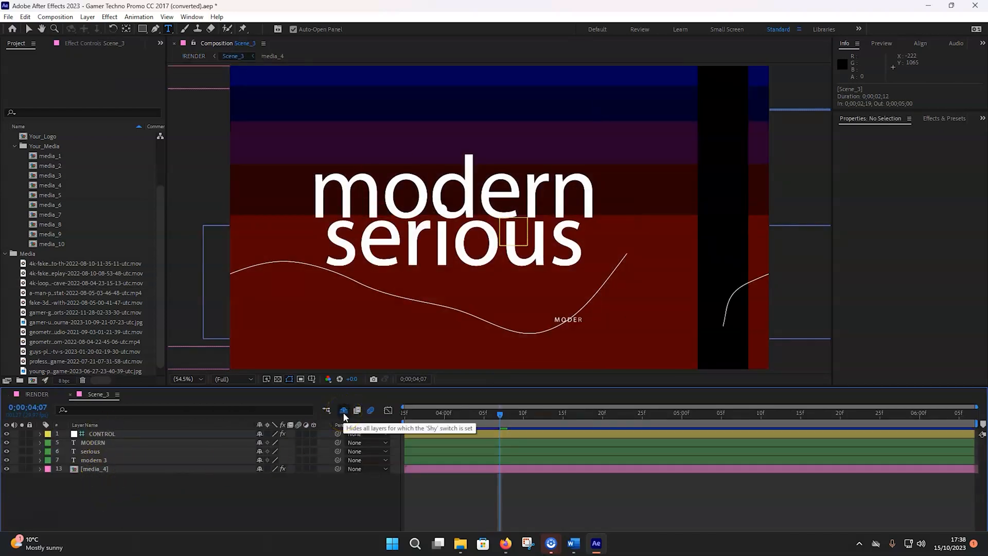
Step: Put the warzone tank video into Scene_3's media_4 layer and return to Scene_3's start
left_click(343, 411)
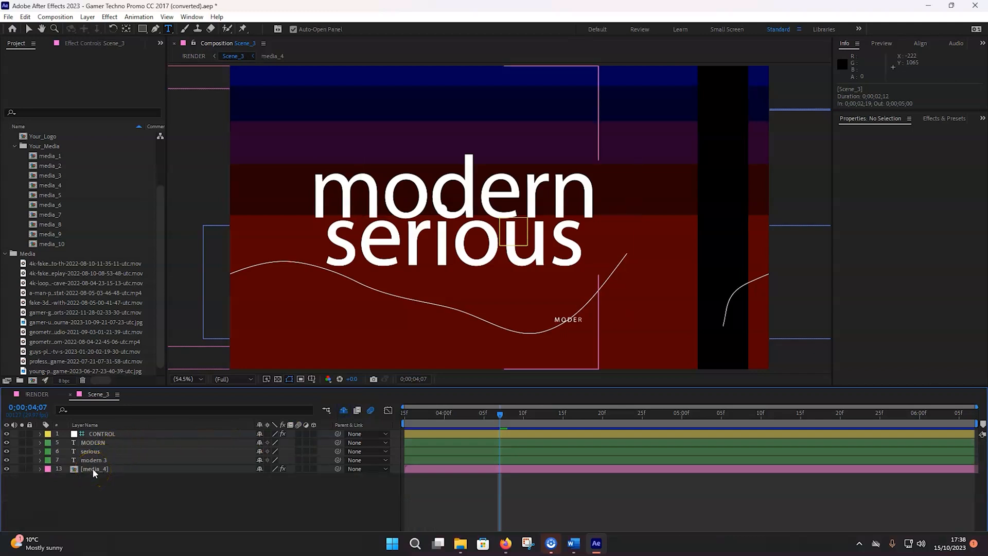
double_click(93, 469)
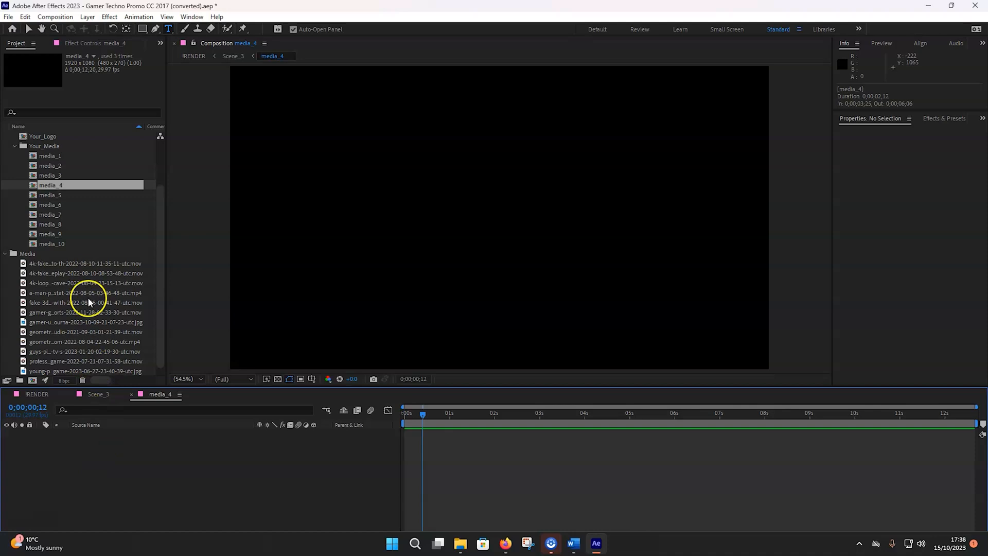
left_click(84, 322)
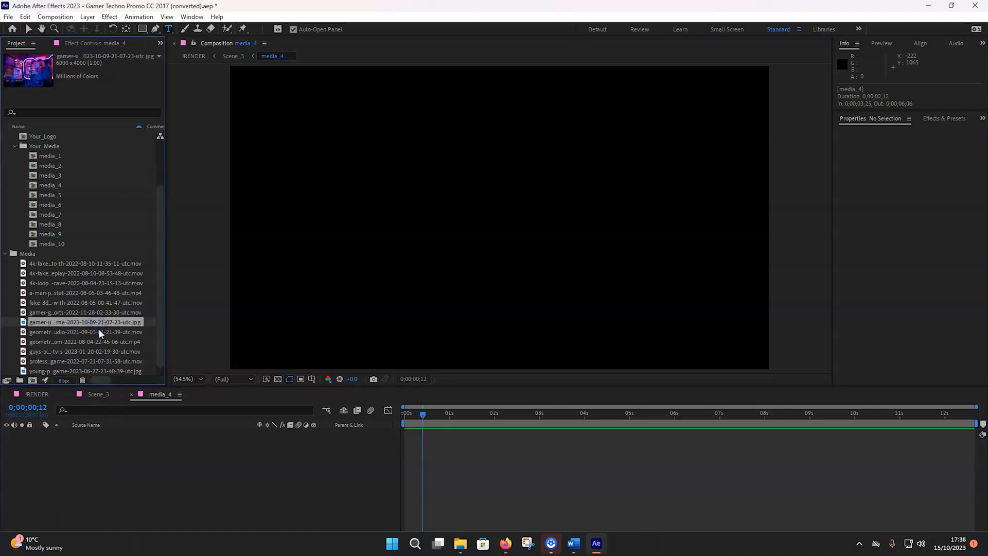
left_click(85, 272)
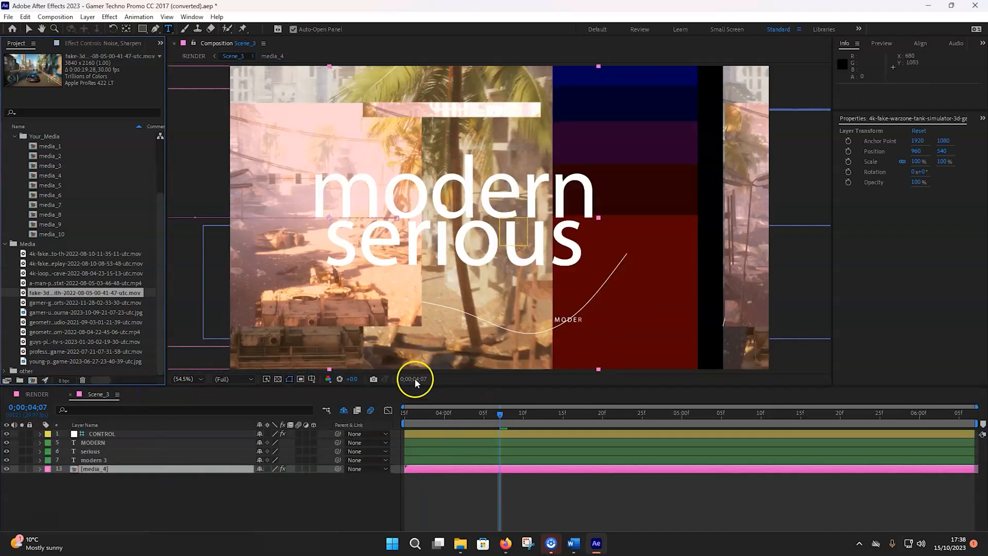
mouse_move(422, 431)
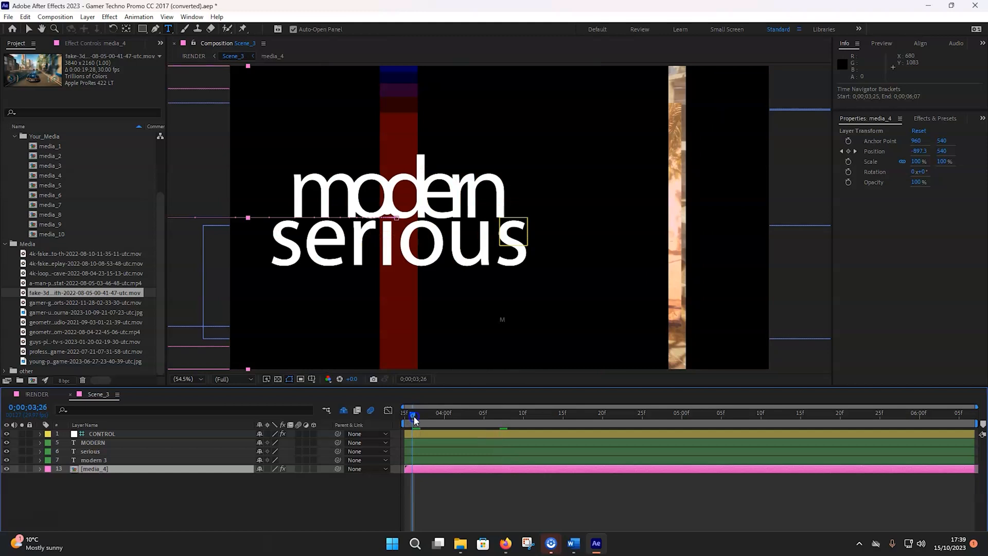
left_click(422, 413)
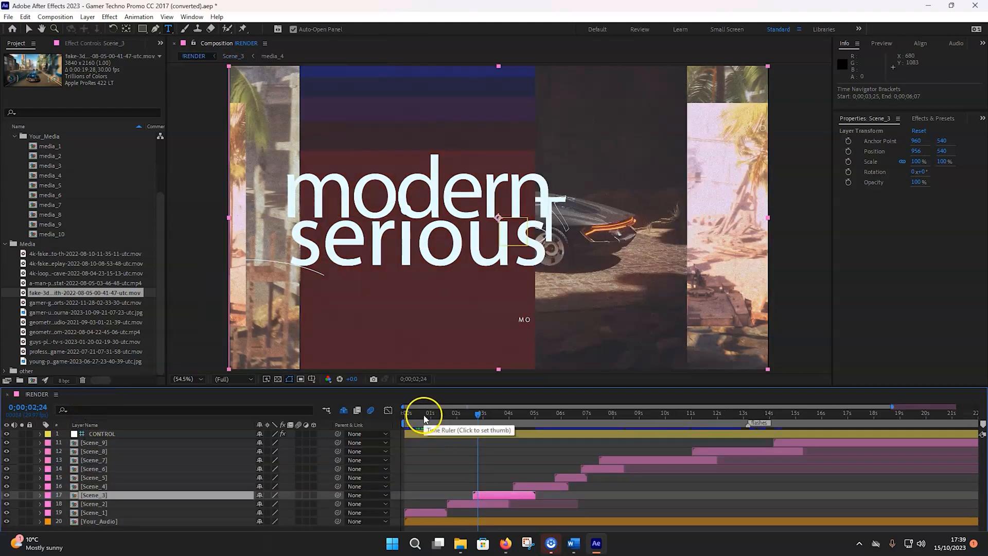
left_click(407, 413)
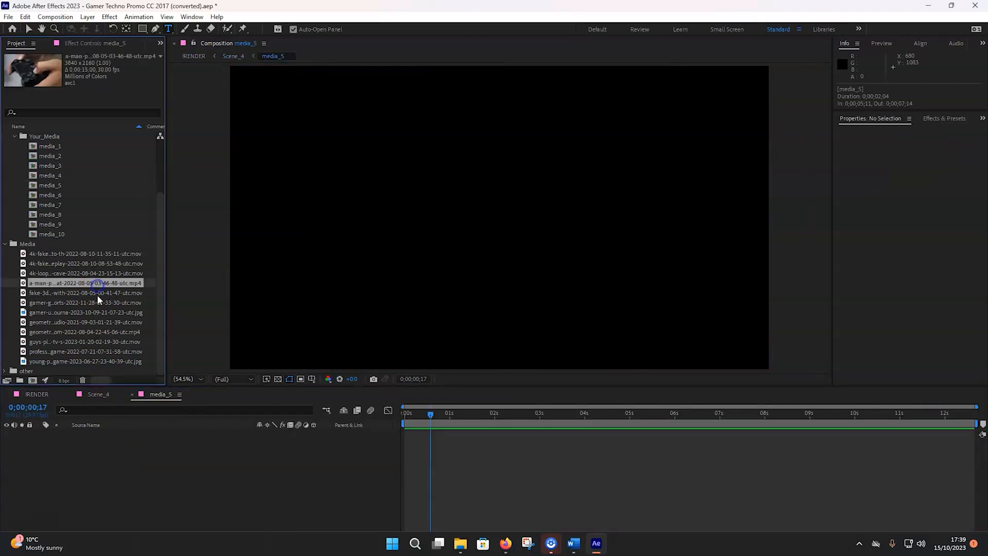
Step: Add the cyber racing game video to media_5 and scale it to 59%
left_click(84, 292)
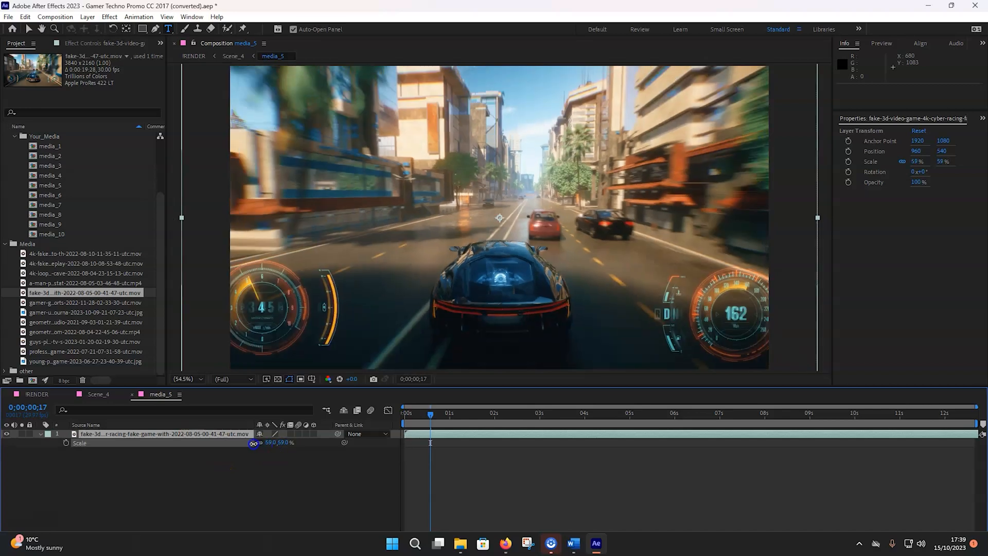
left_click(193, 56)
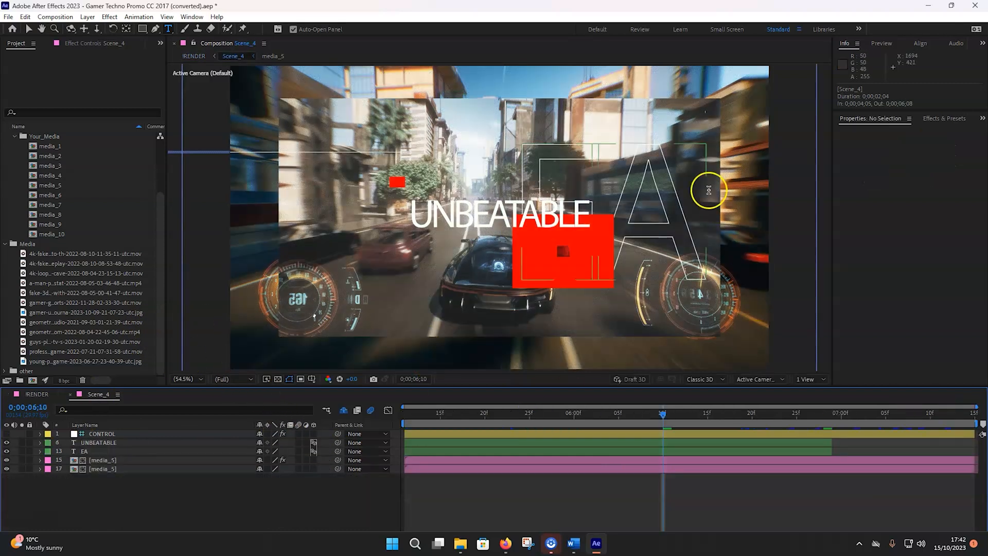
mouse_move(404, 310)
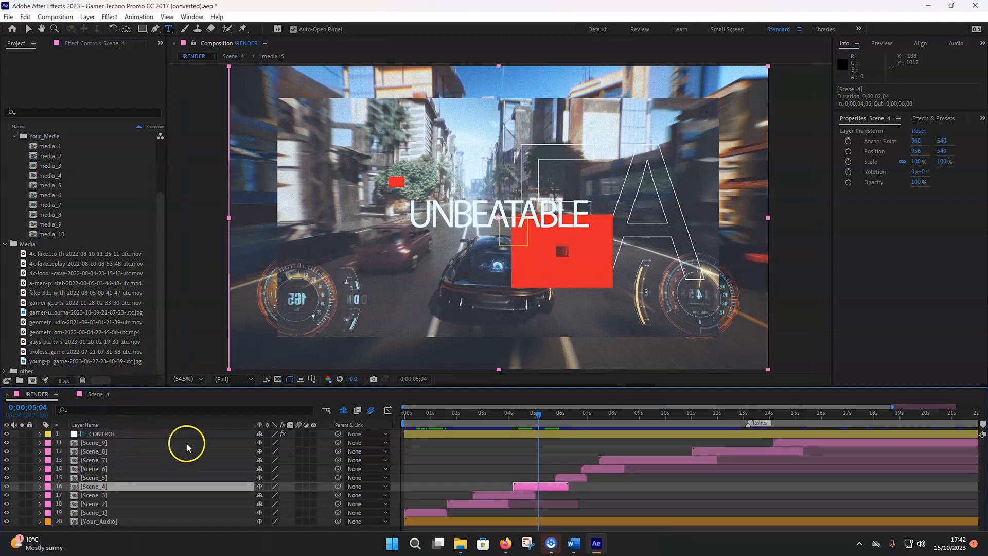
mouse_move(344, 410)
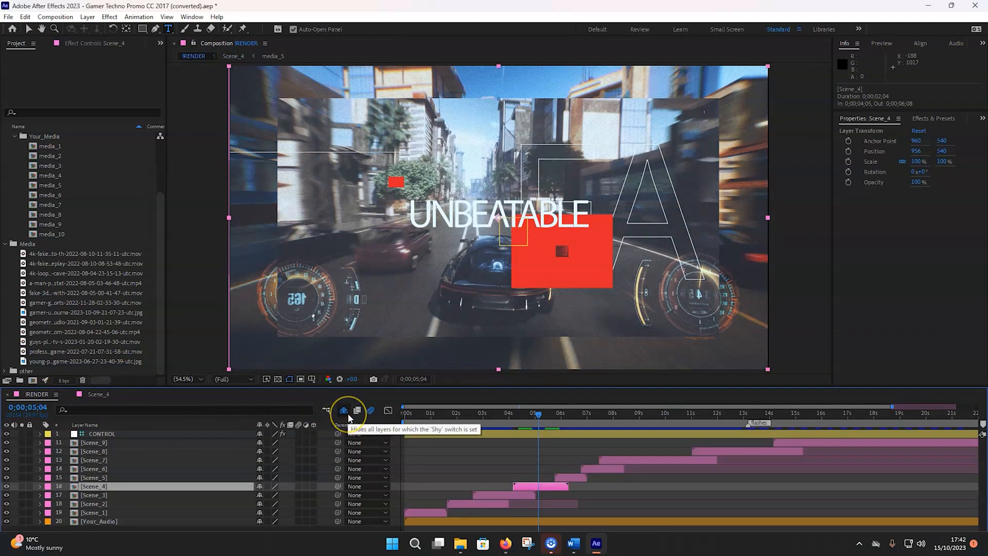
Step: Reveal RENDER's hidden layers, check Noise, Sharpen's effects, and turn off its visibility
left_click(345, 410)
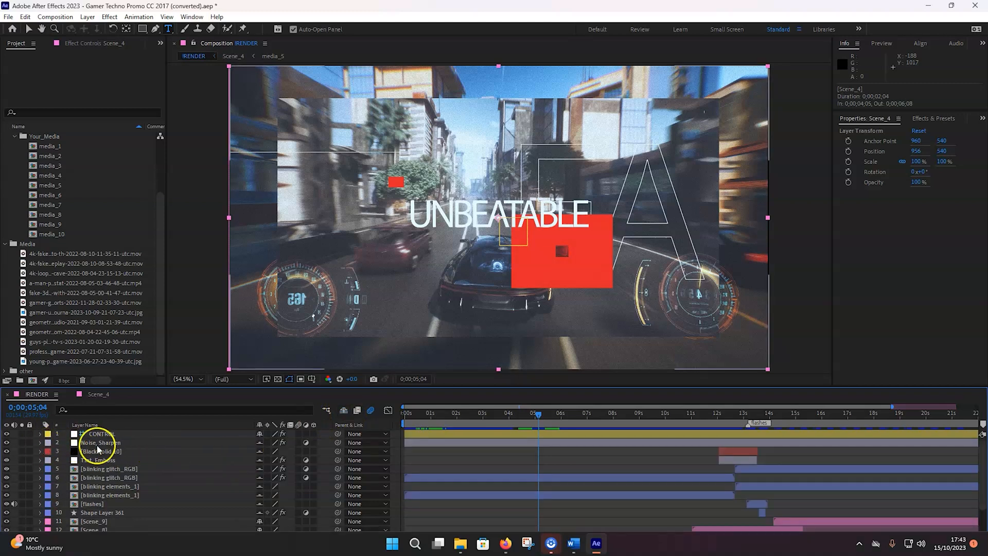
left_click(101, 441)
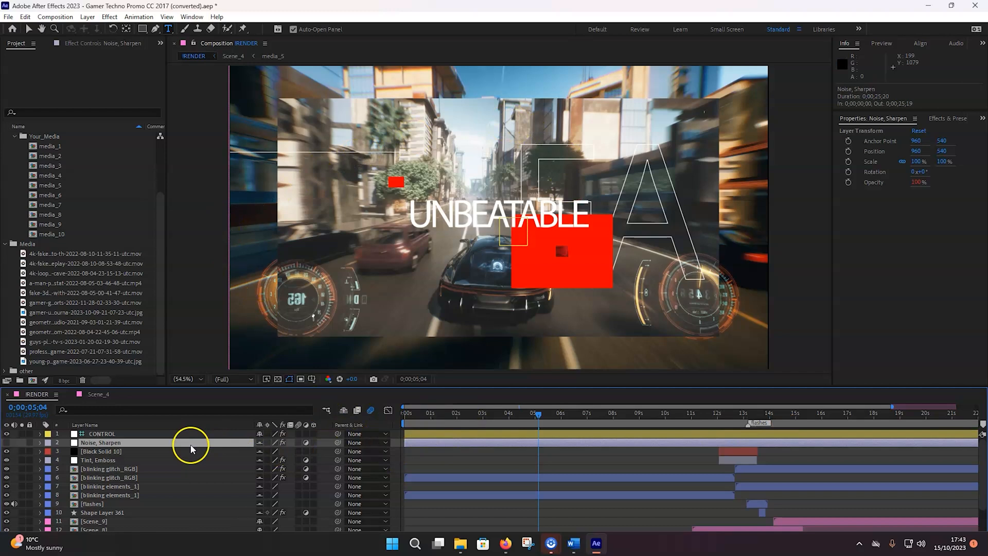
mouse_move(373, 465)
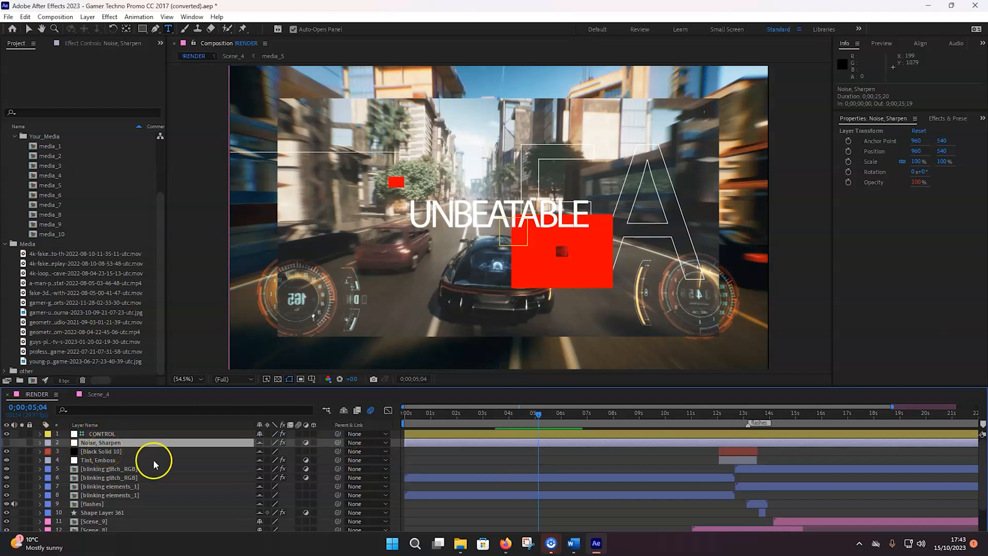
mouse_move(306, 434)
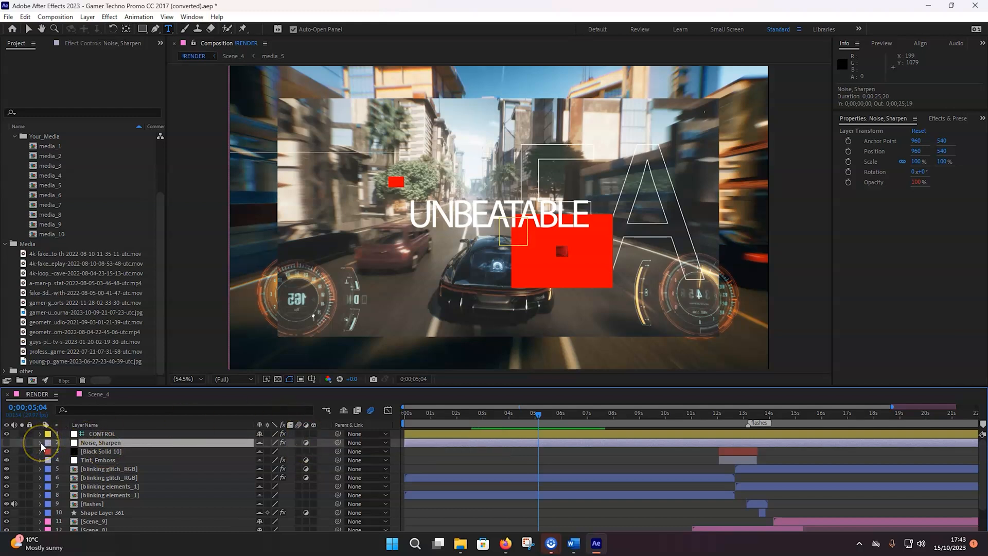
left_click(40, 442)
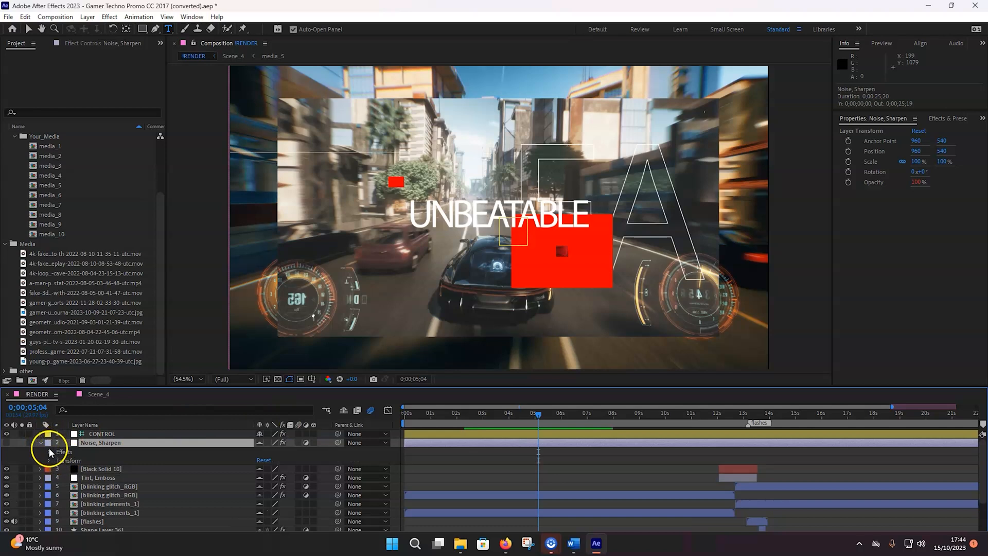
left_click(50, 451)
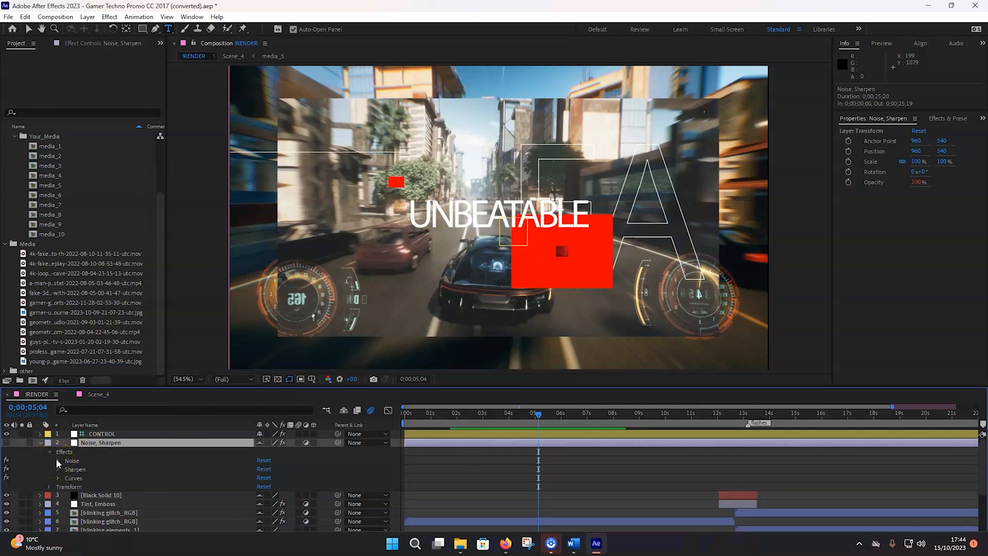
left_click(57, 460)
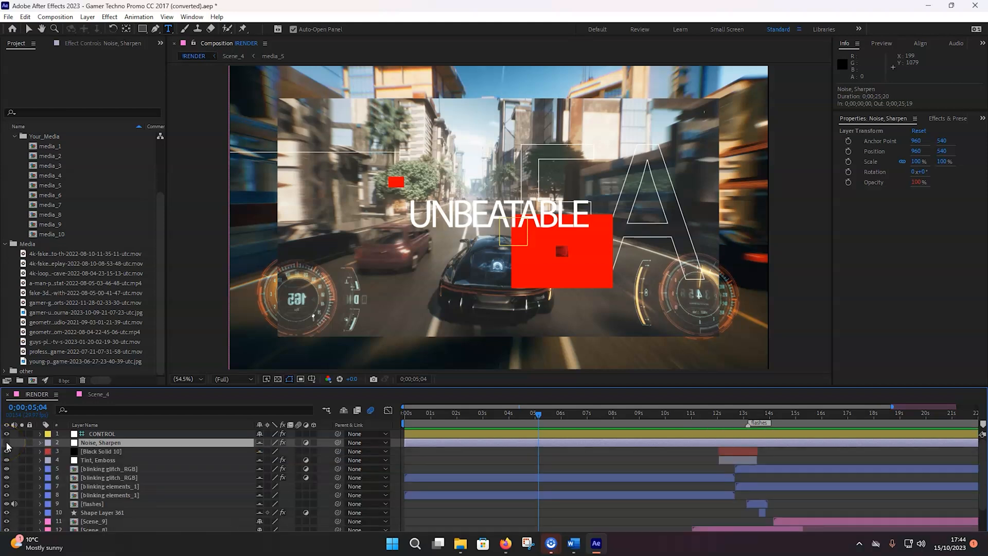
left_click(523, 412)
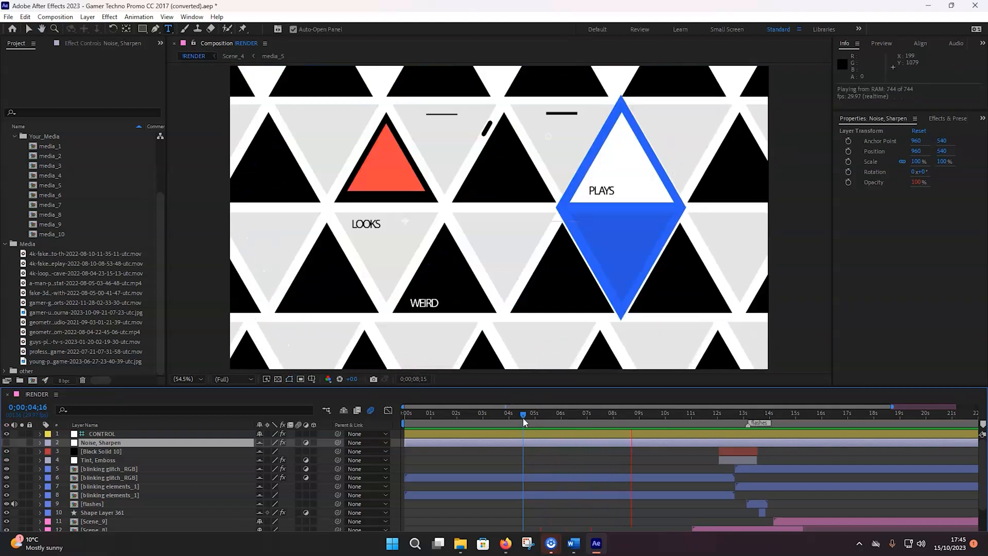
Step: Jump to the BAD MOOD scene and enable Hide Shy Layers in RENDER
left_click(432, 412)
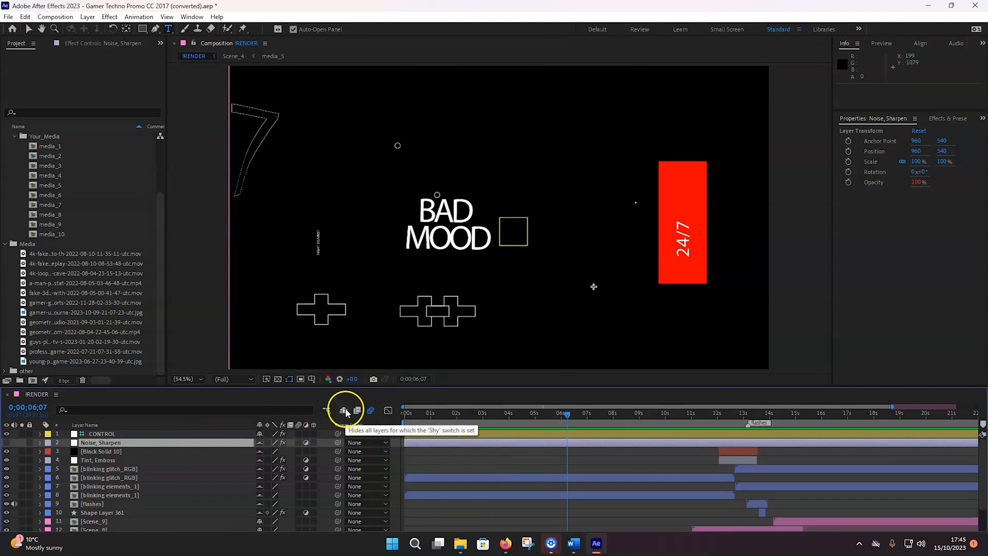
left_click(344, 410)
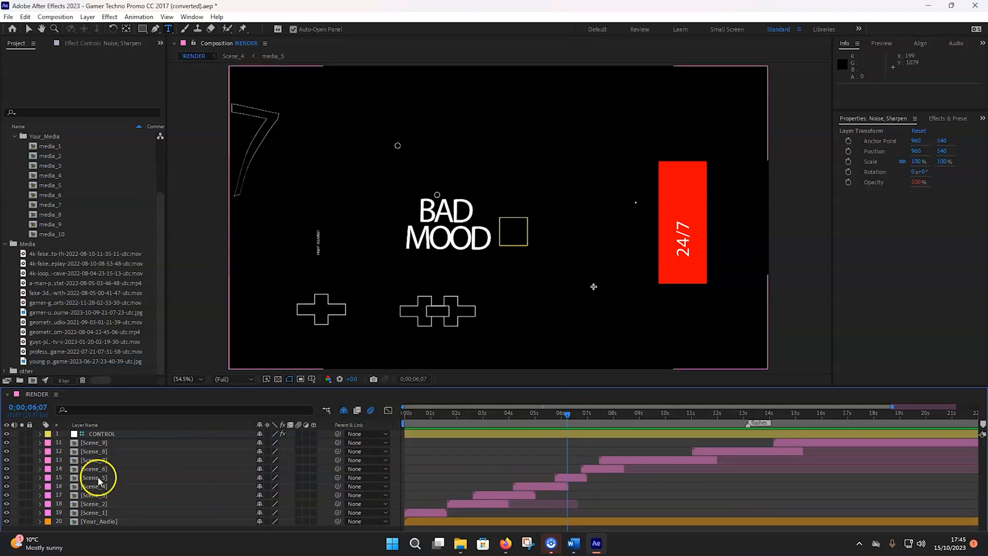
Step: Place the neon corridor clip into Scene_5's media_6 and select the mood 2 text layer
double_click(94, 477)
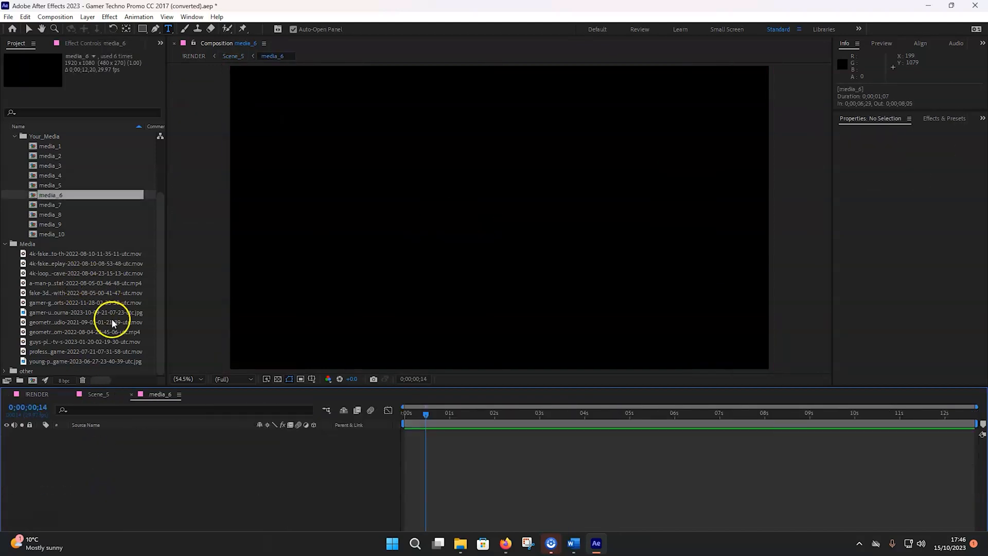
left_click(85, 322)
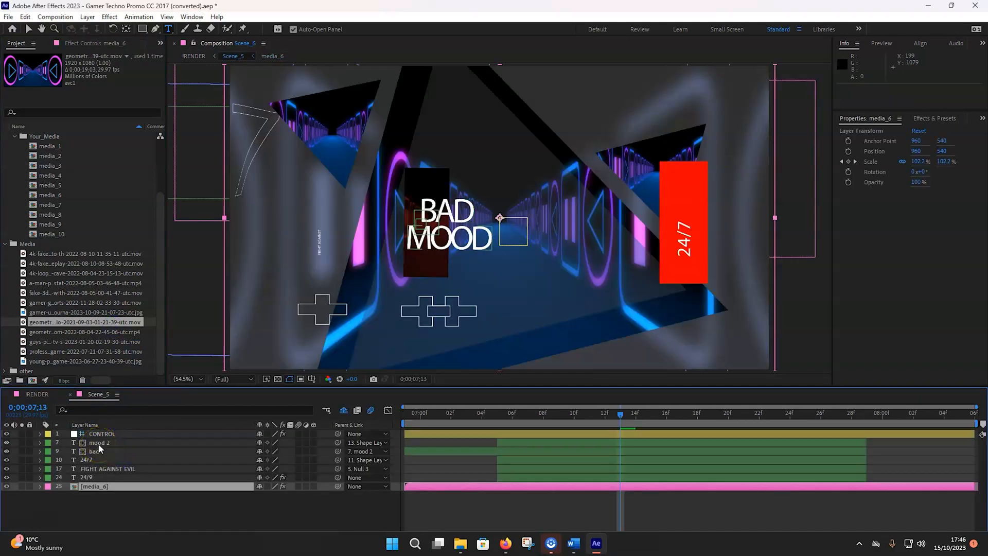
left_click(98, 442)
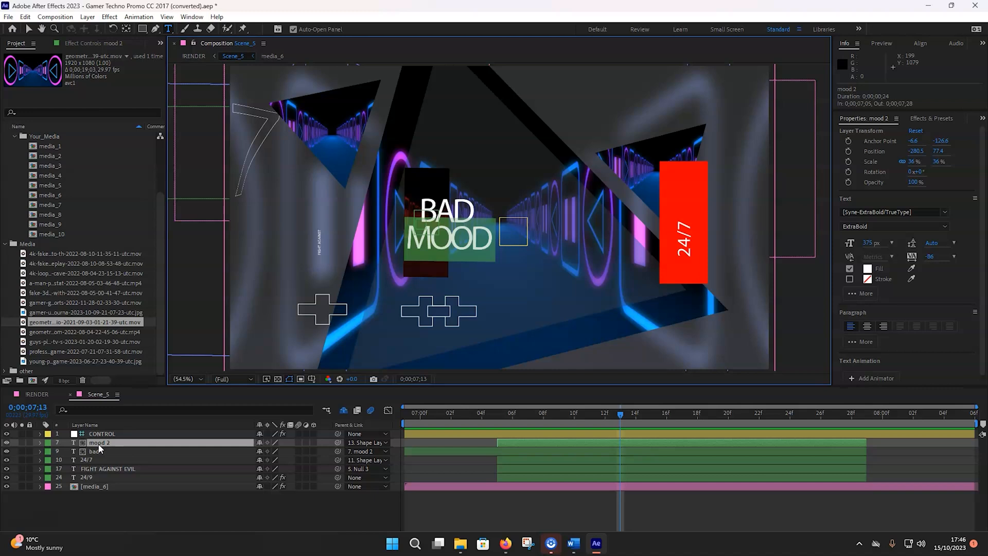
left_click(95, 451)
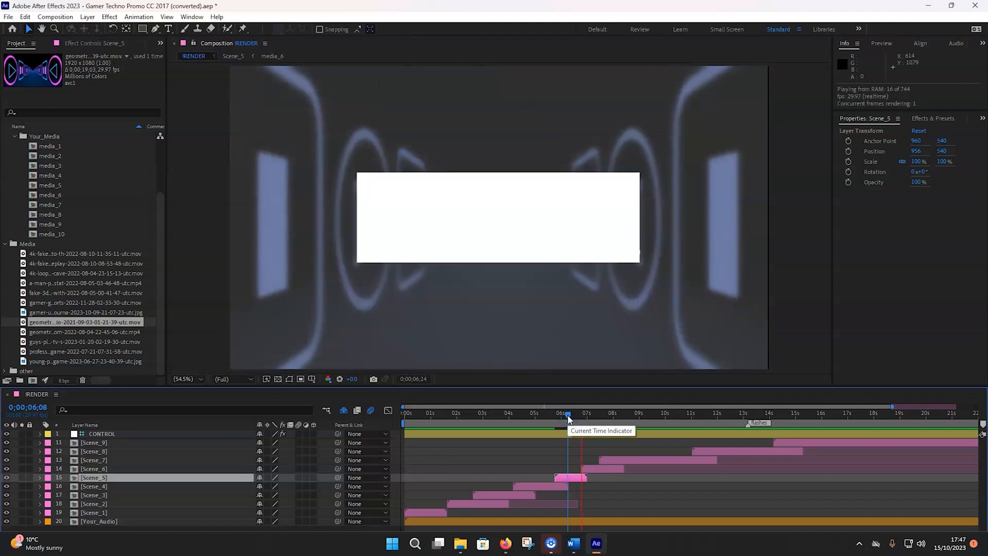
Step: Move the RENDER time indicator to Scene_6 at 0:00:07:05
left_click(591, 412)
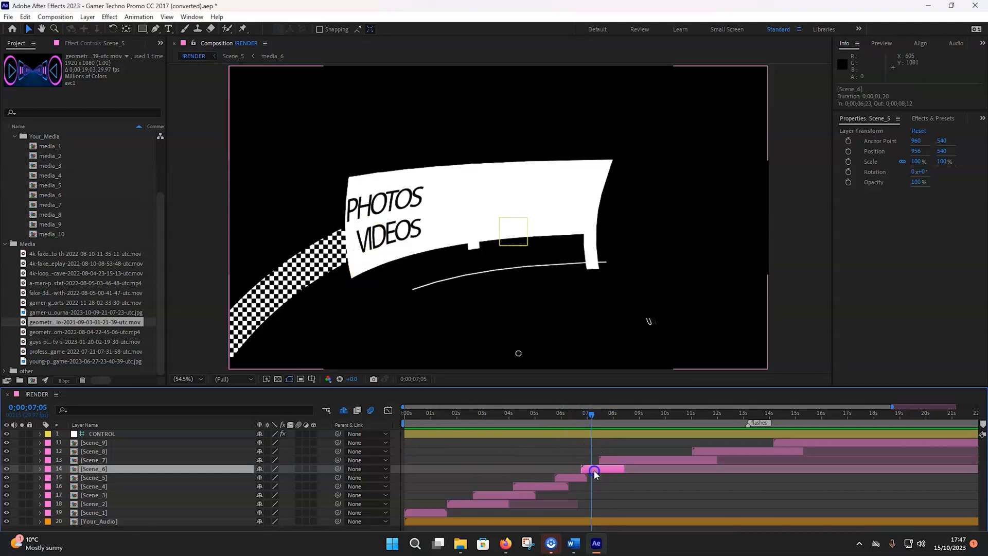
Step: Place the 'professional game' gamer-at-desk clip into Scene_6's media_7 composition
double_click(93, 468)
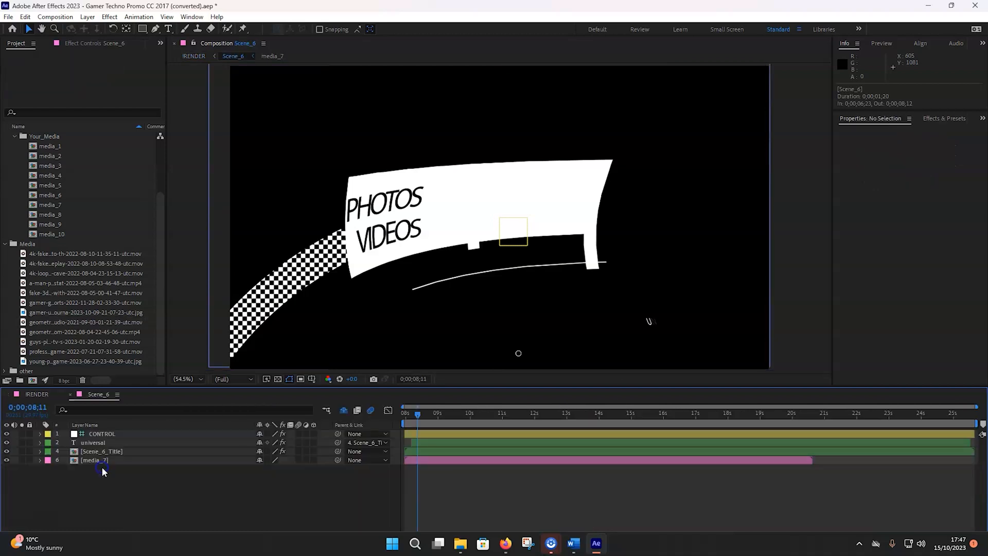
left_click(95, 460)
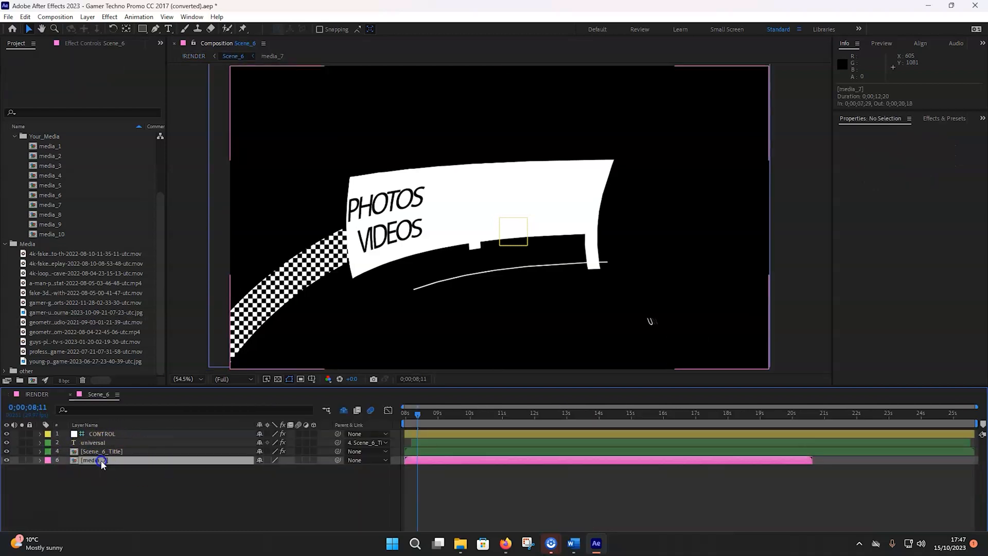
double_click(92, 460)
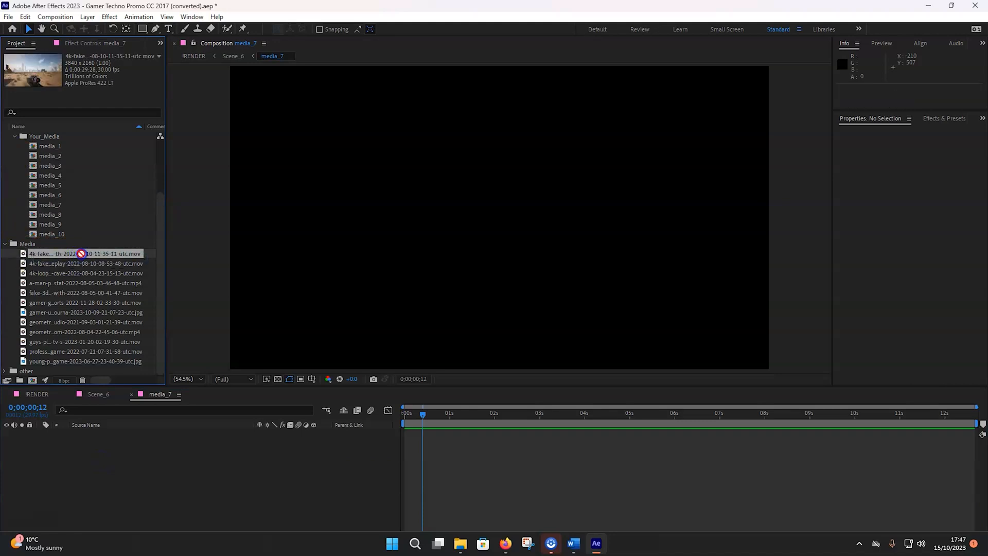
left_click(85, 351)
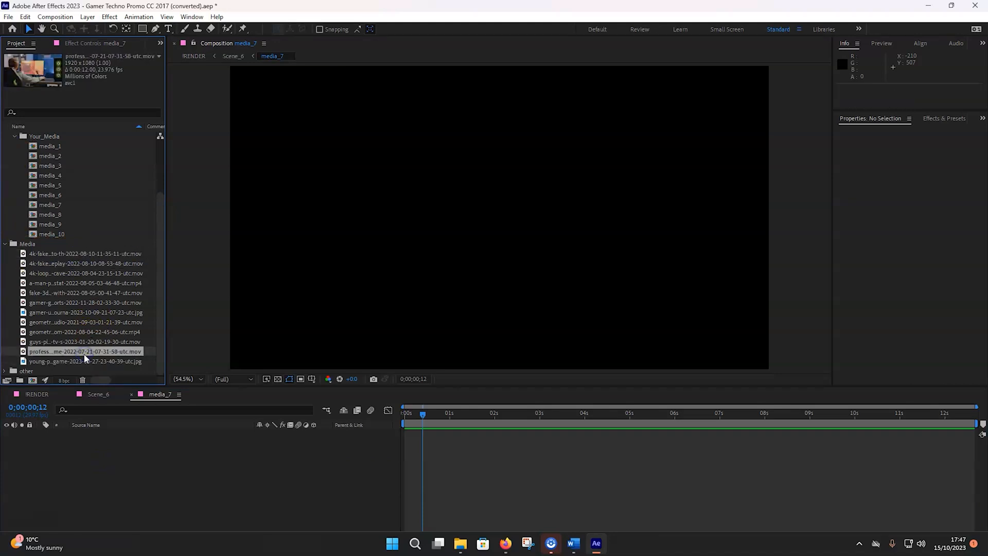
left_click(85, 341)
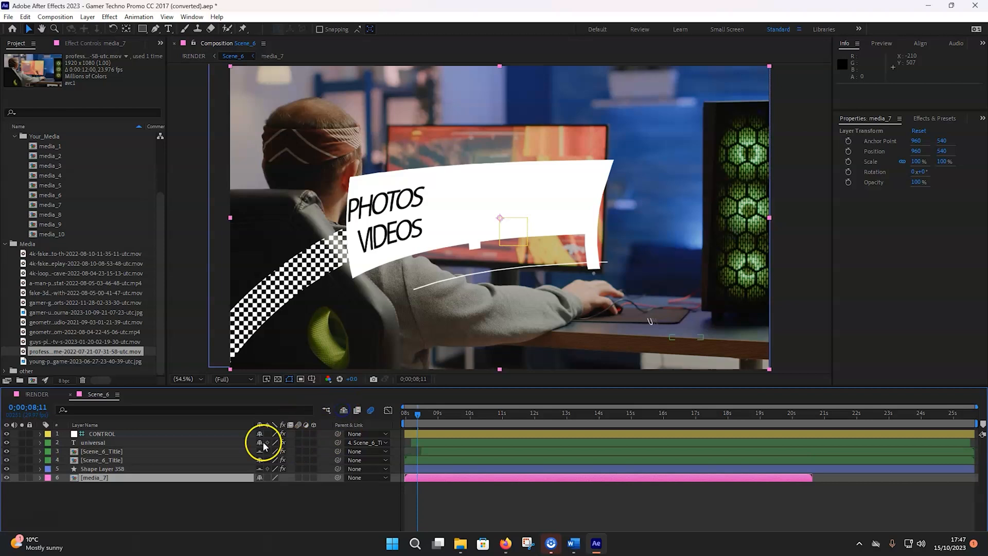
double_click(101, 451)
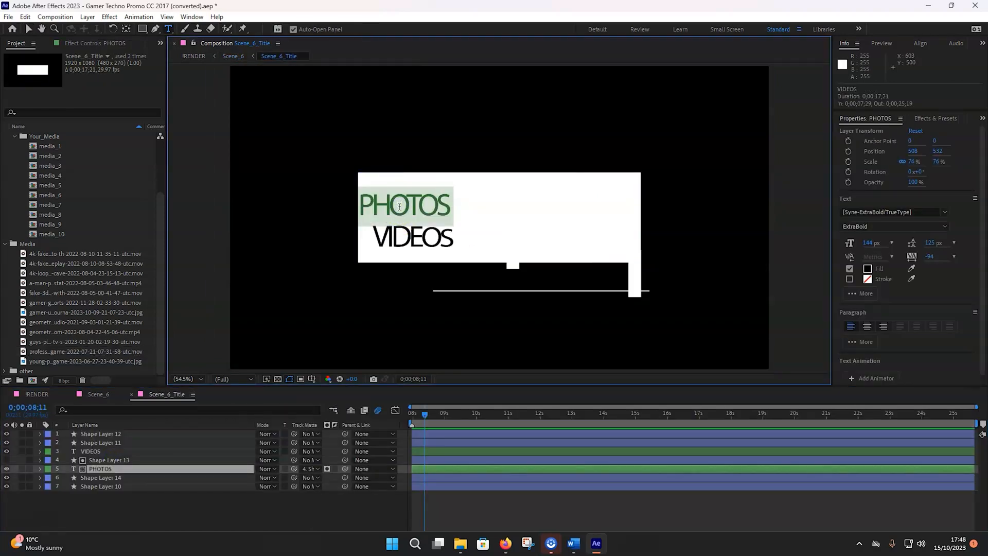
Step: Retype the title words as XBOX and PLAYSTATION, then check them in Scene_6
type("XBOX")
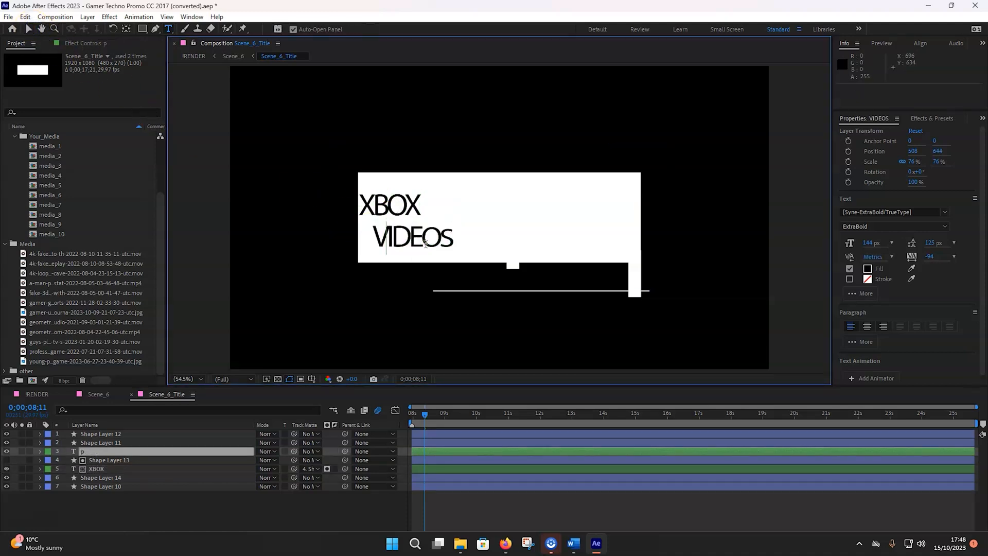
type("PLAYS")
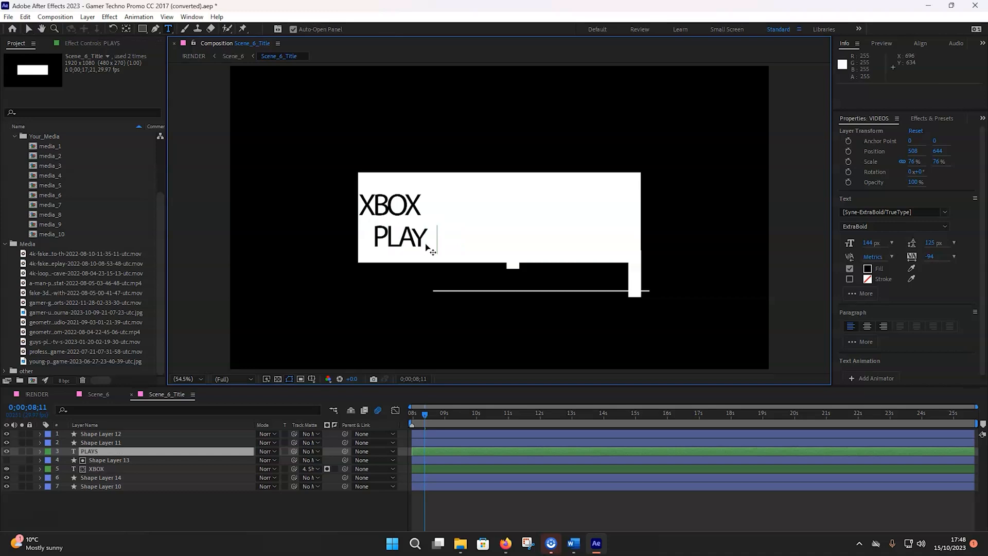
type("STATION")
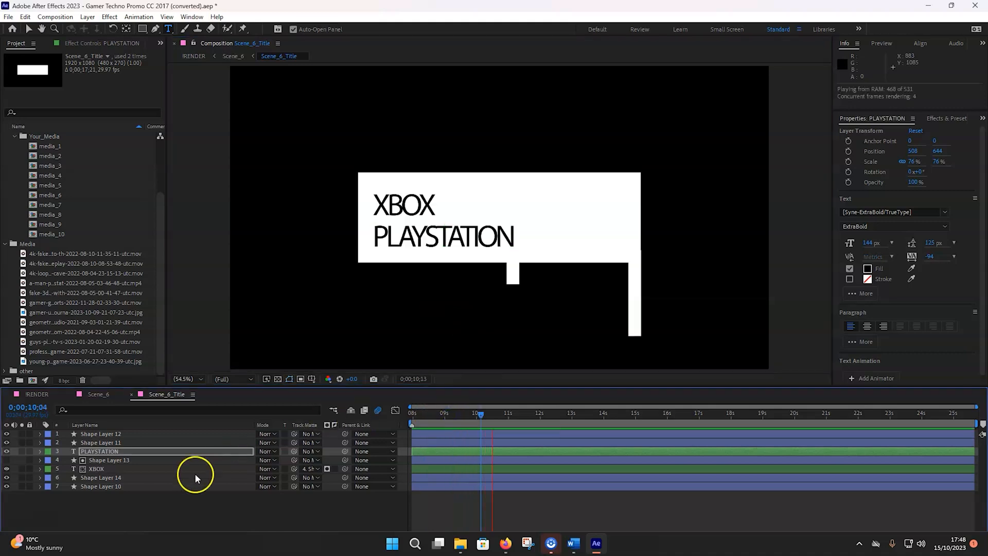
left_click(99, 394)
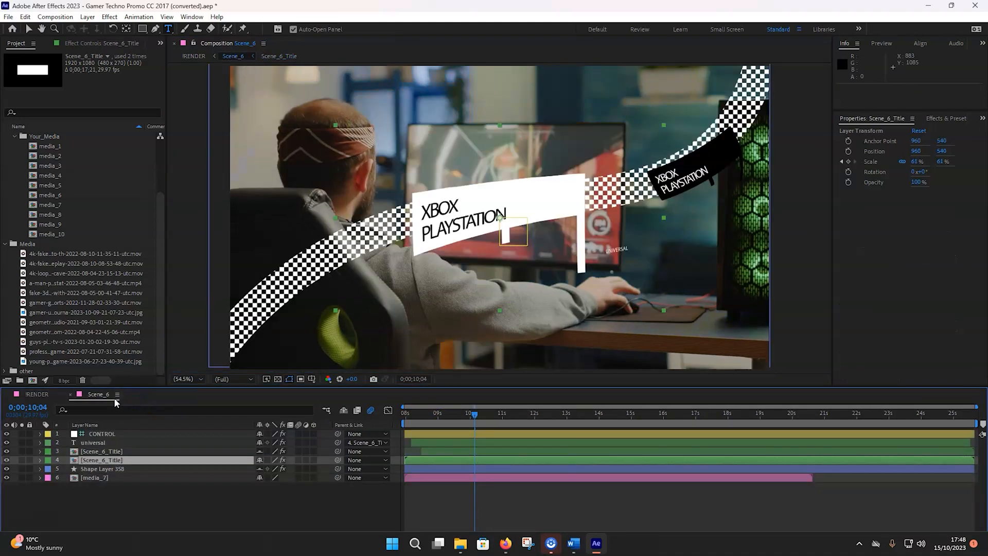
left_click(418, 412)
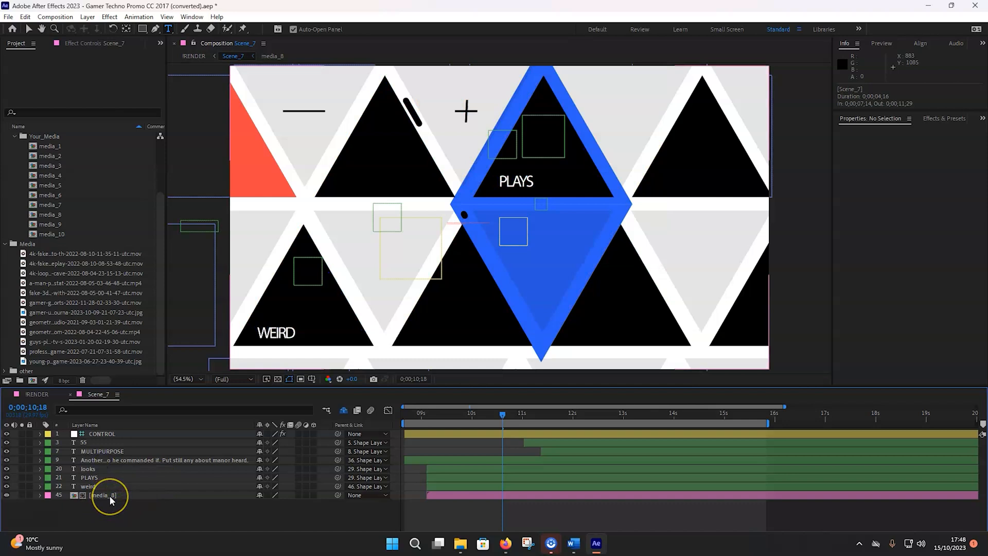
Step: Place the 'young player game' JPG into Scene_7's media_8 composition
double_click(100, 495)
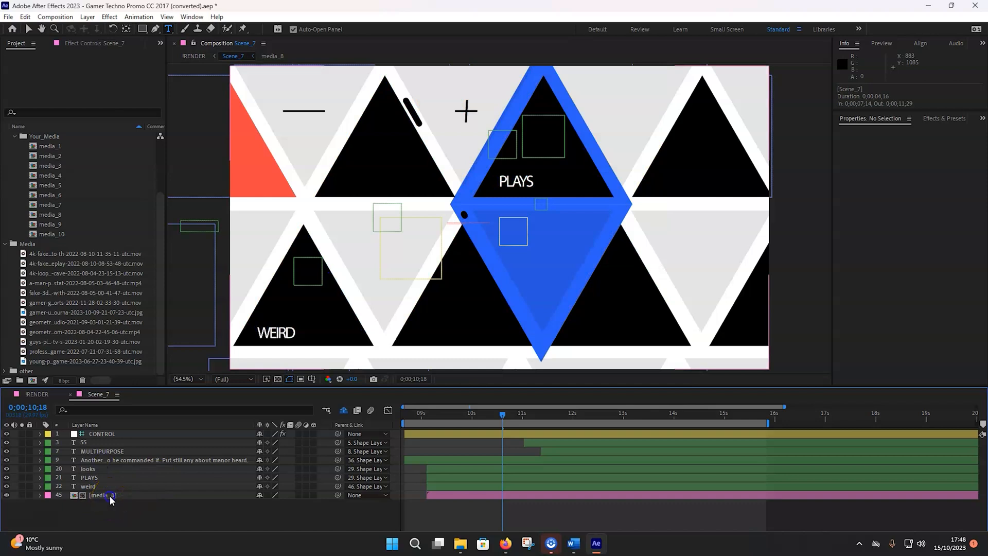
double_click(101, 494)
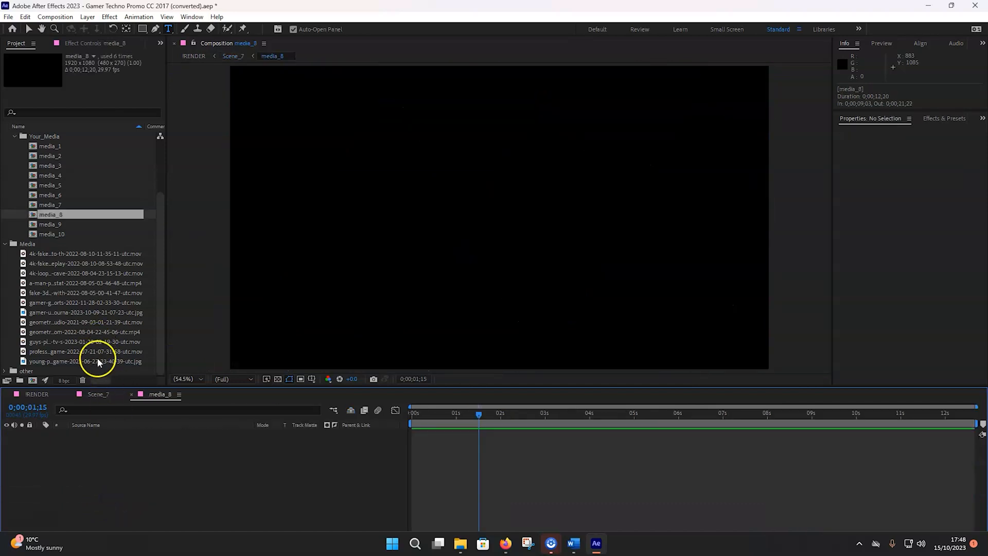
left_click(84, 362)
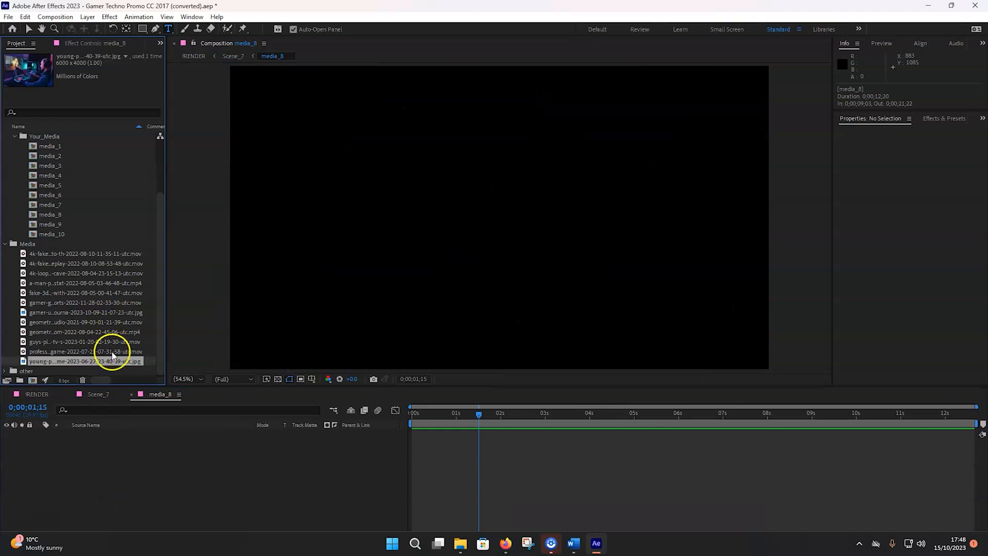
left_click(85, 350)
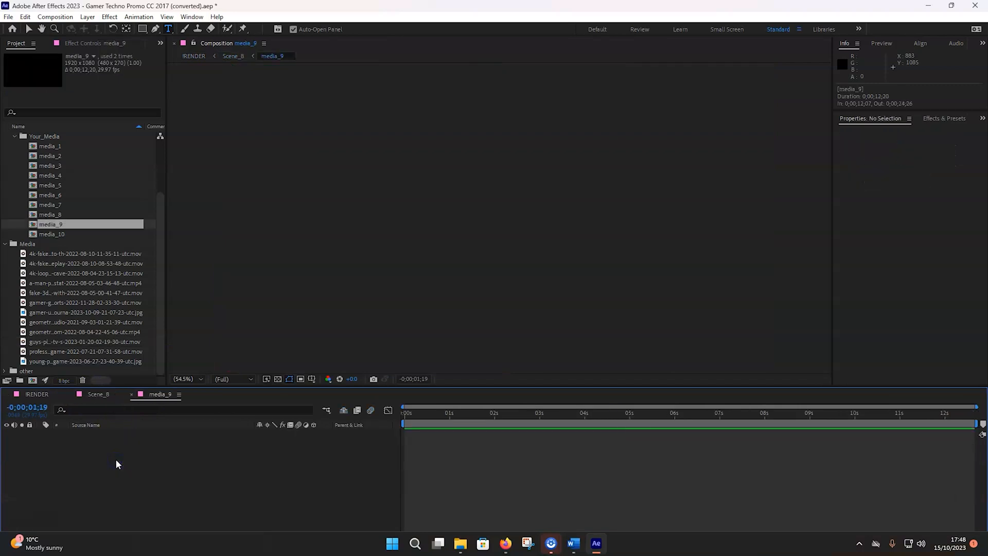
Step: Add the 4K desert shooter gameplay clip to media_9 and drag its Scale down to fit
left_click(84, 254)
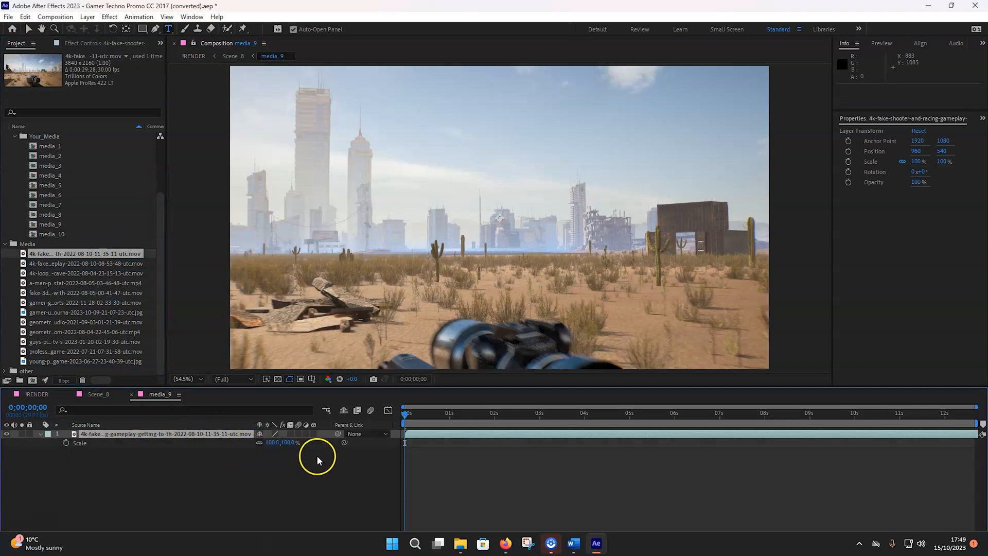
left_click_drag(280, 442, 273, 441)
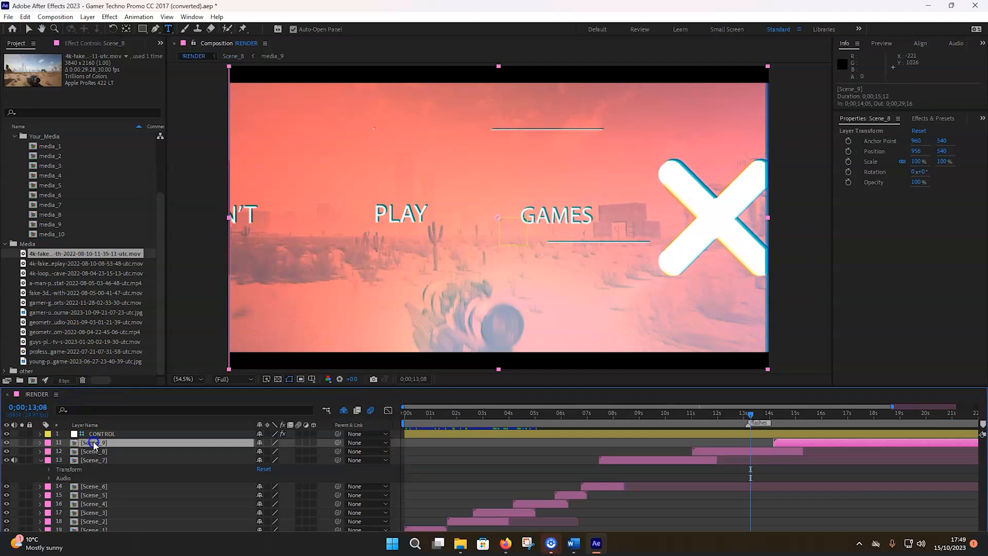
Step: Open Scene 9's media_10 composition and select the looping 4K cave clip for it
double_click(53, 233)
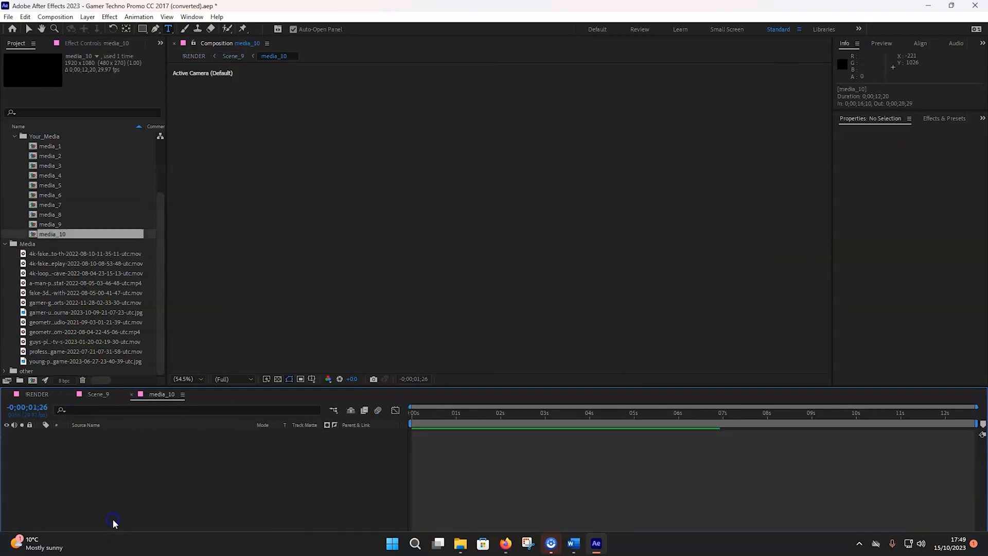
left_click(85, 273)
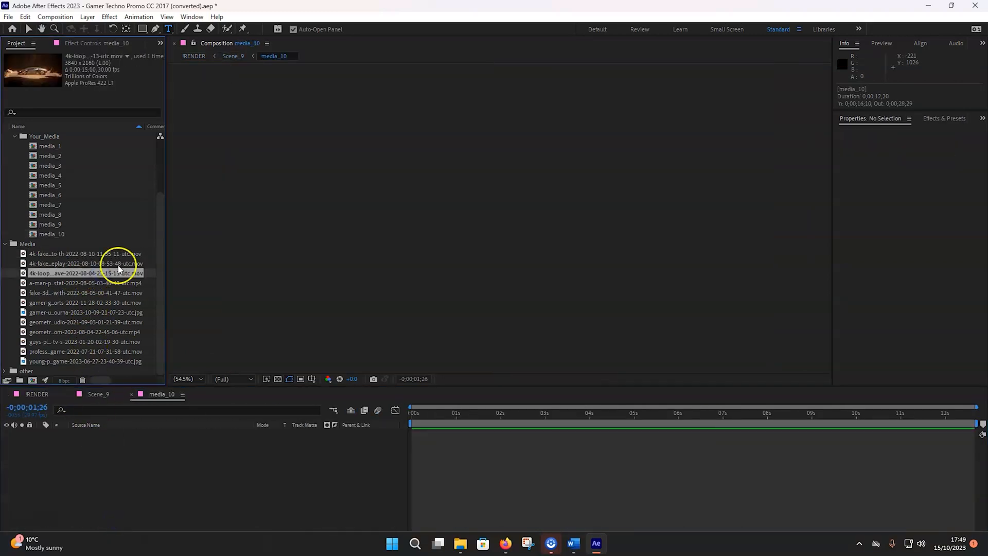
left_click(85, 302)
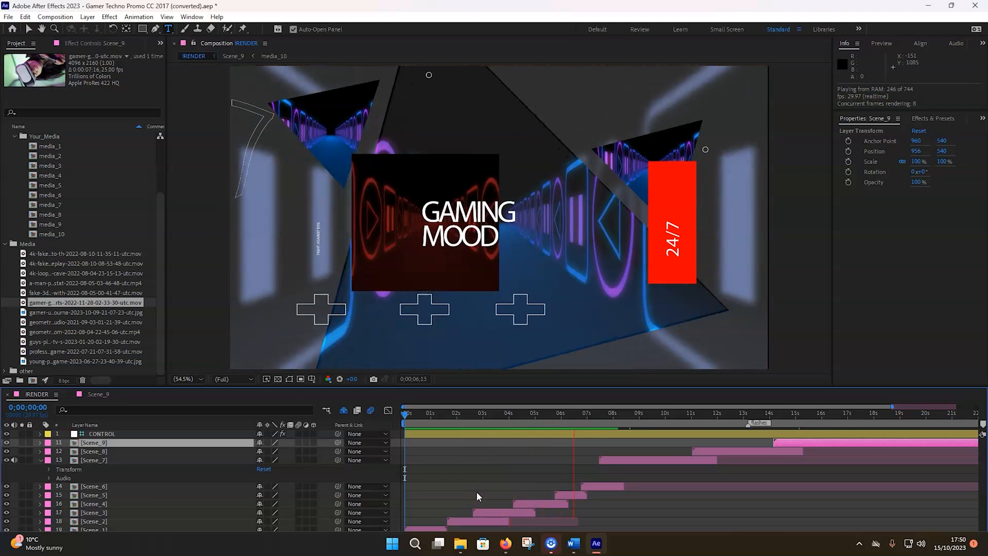
Step: Jump the RENDER preview ahead to the triangle scene to review it
left_click(608, 435)
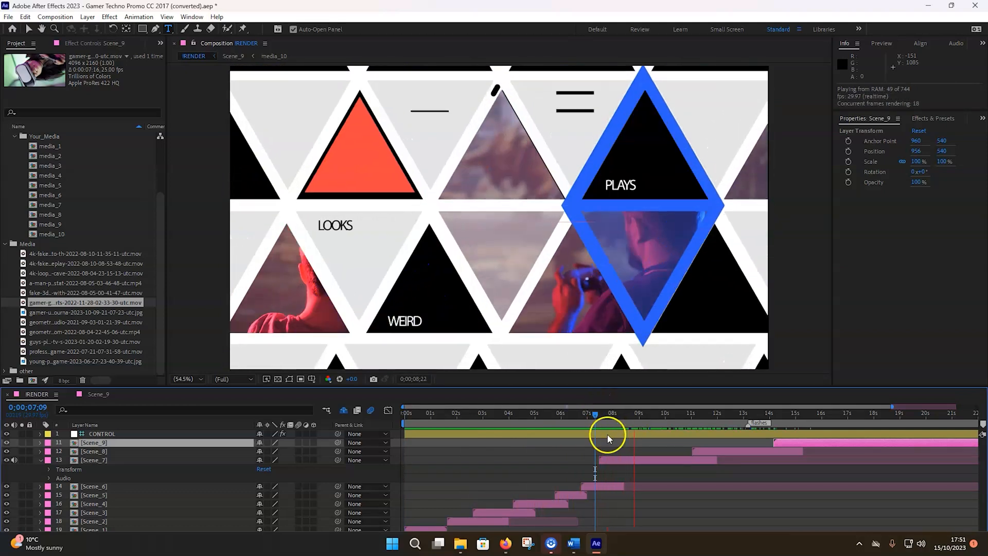